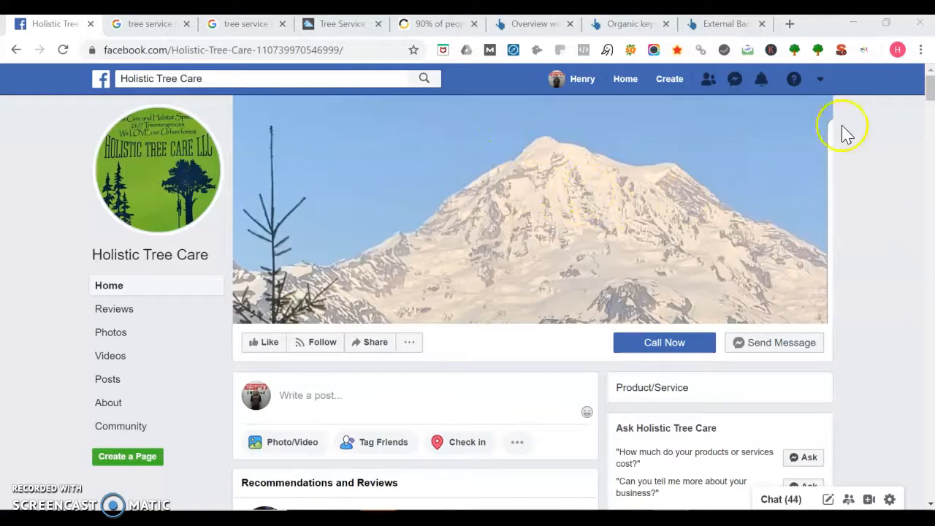
Step: Scroll down through the Holistic Tree Care Facebook page's posts
{"action": "scroll", "scroll_direction": "down", "scroll_amount": 3}
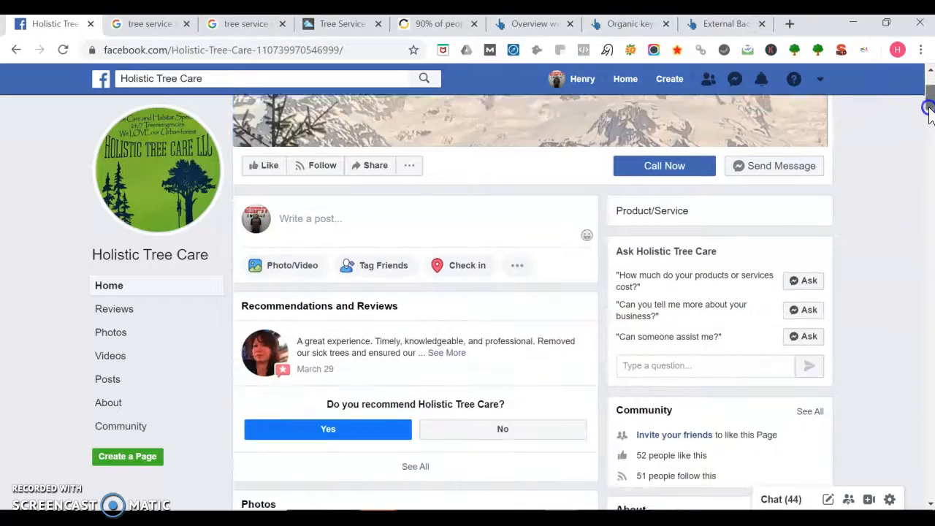
{"action": "scroll", "scroll_direction": "down", "scroll_amount": 3}
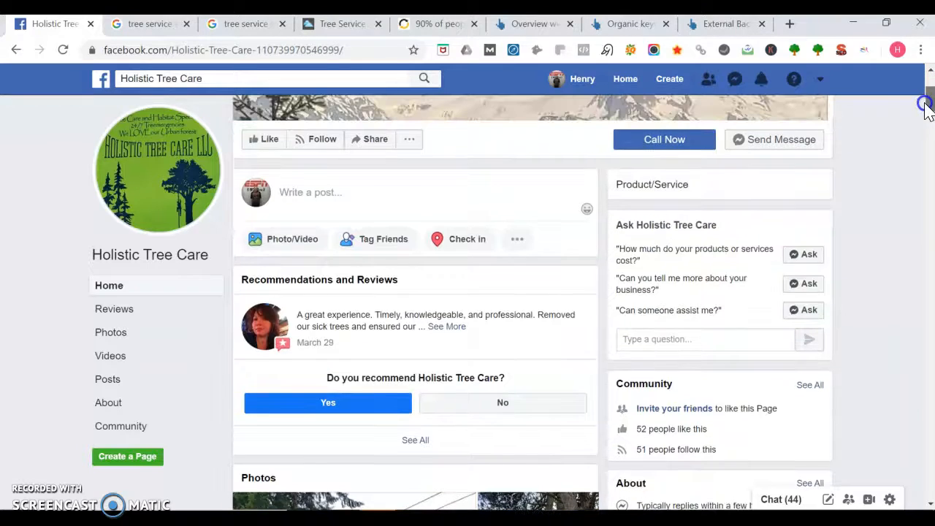
{"action": "scroll", "scroll_direction": "down", "scroll_amount": 3}
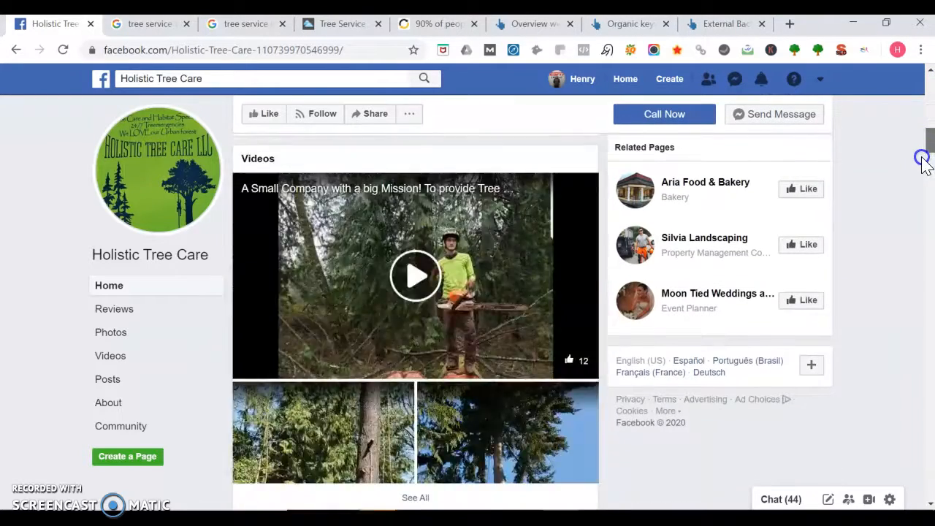
{"action": "scroll", "scroll_direction": "down", "scroll_amount": 3}
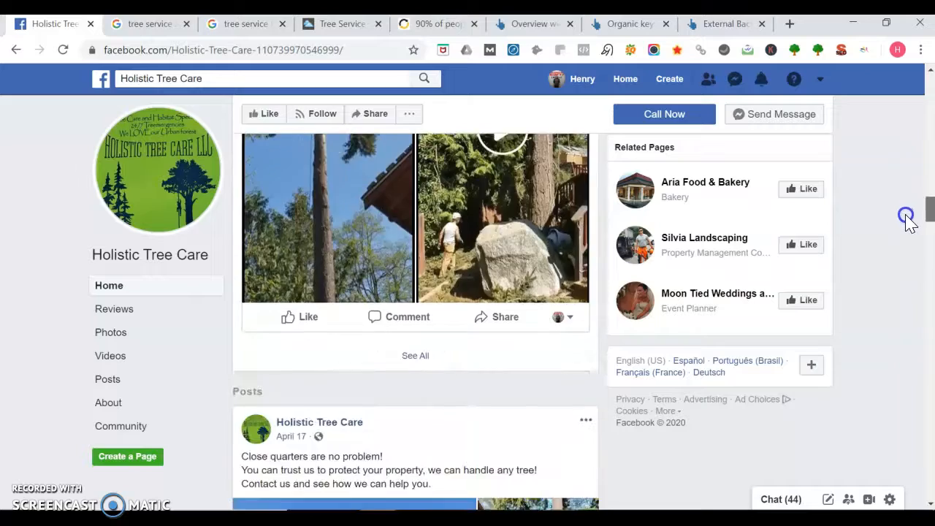
{"action": "scroll", "scroll_direction": "down", "scroll_amount": 3}
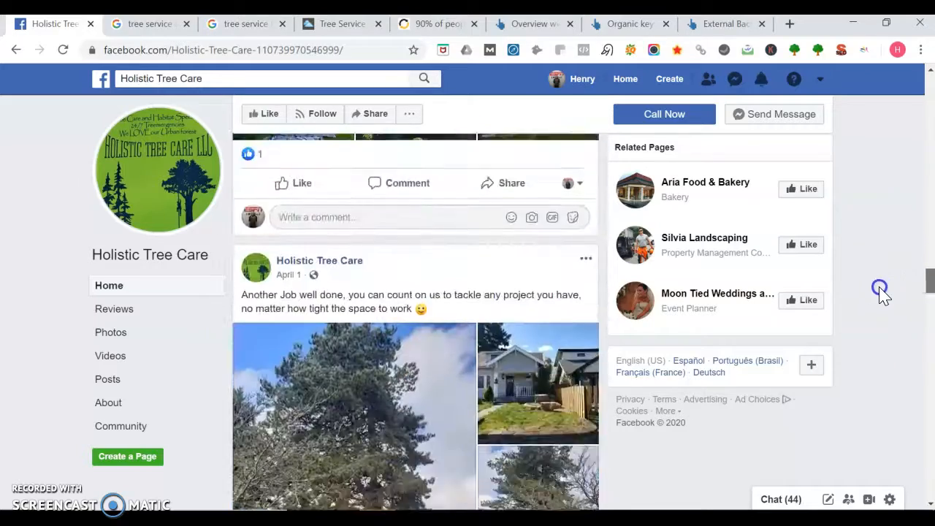
{"action": "scroll", "scroll_direction": "down", "scroll_amount": 3}
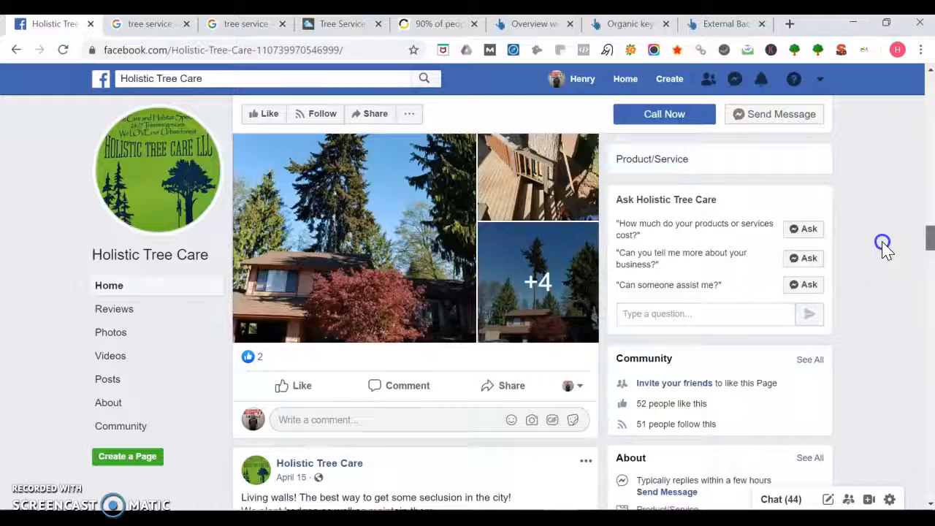
{"action": "scroll", "scroll_direction": "down", "scroll_amount": 3}
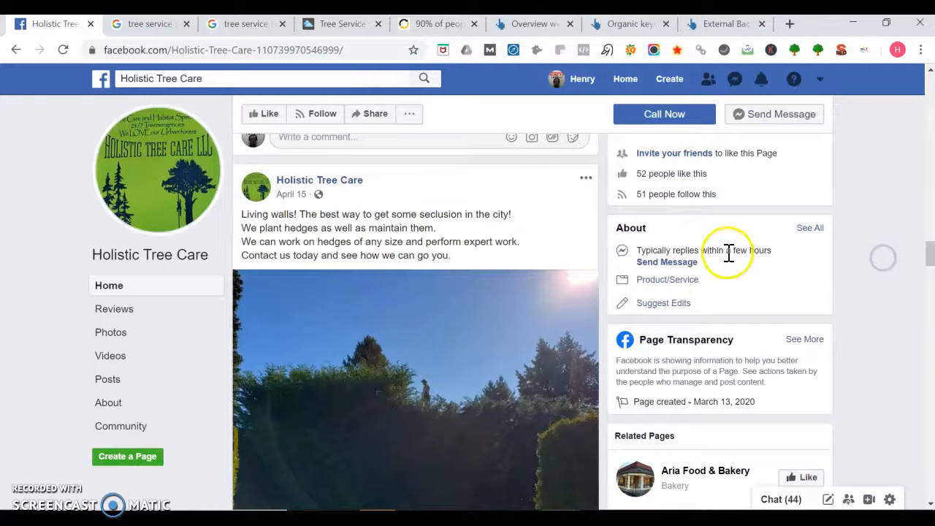
{"action": "mouse_move", "coordinate": [643, 228]}
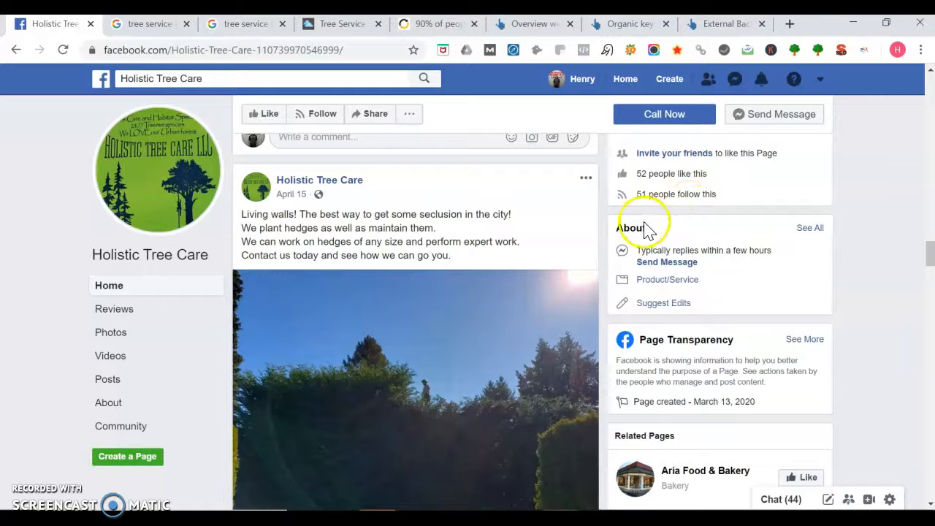
{"action": "mouse_move", "coordinate": [669, 262]}
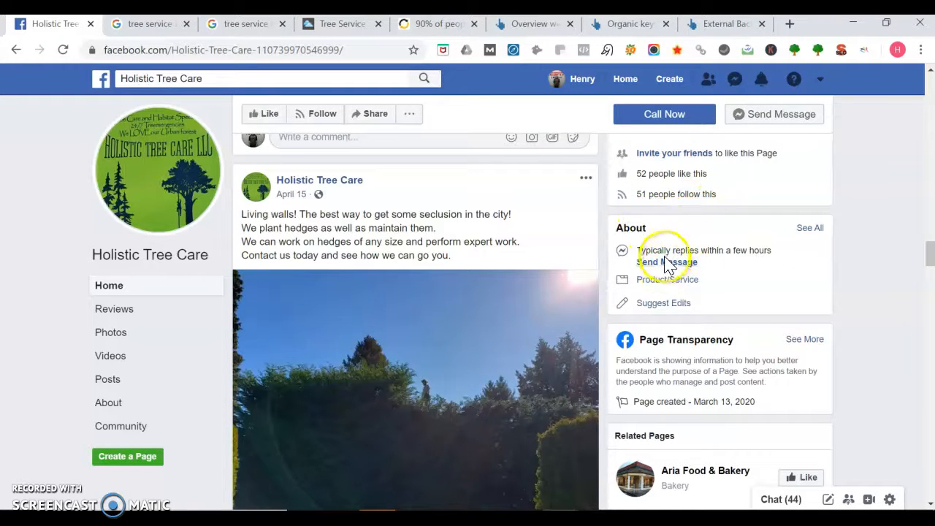
{"action": "mouse_move", "coordinate": [675, 300]}
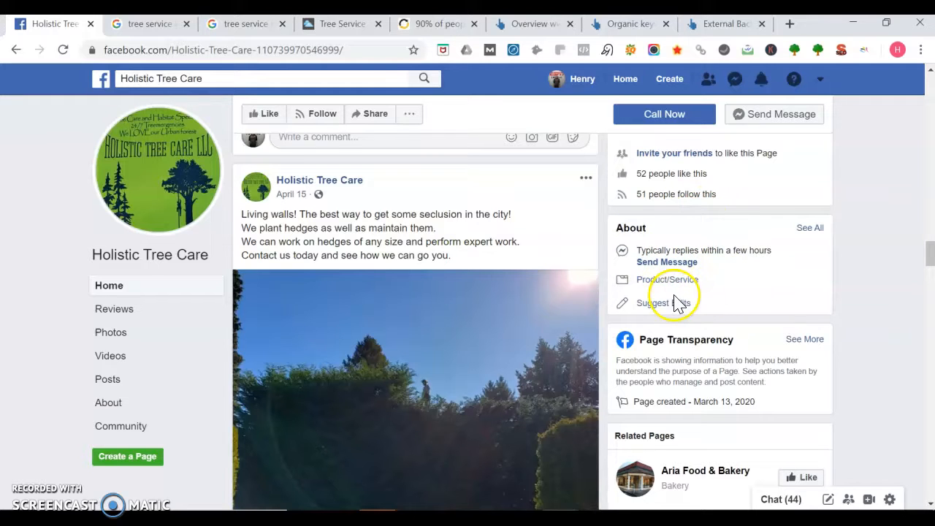
{"action": "mouse_move", "coordinate": [699, 302]}
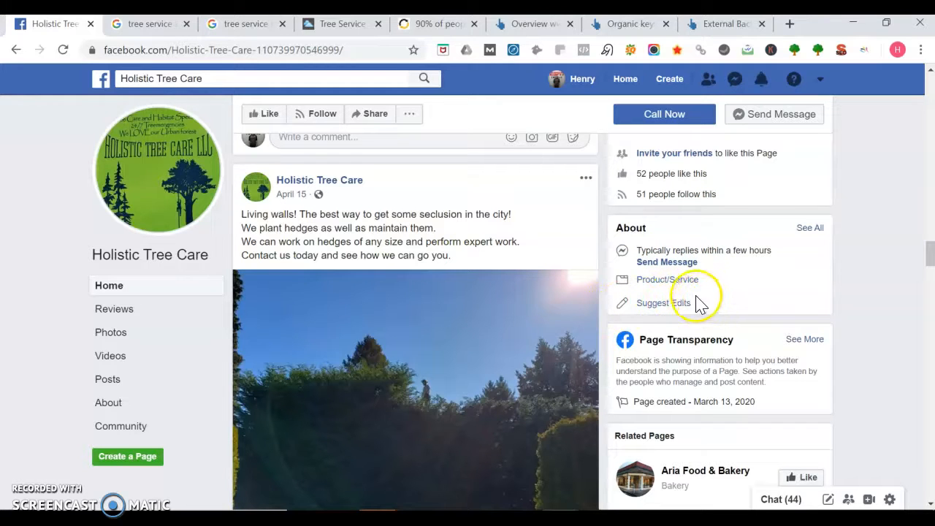
{"action": "mouse_move", "coordinate": [660, 302]}
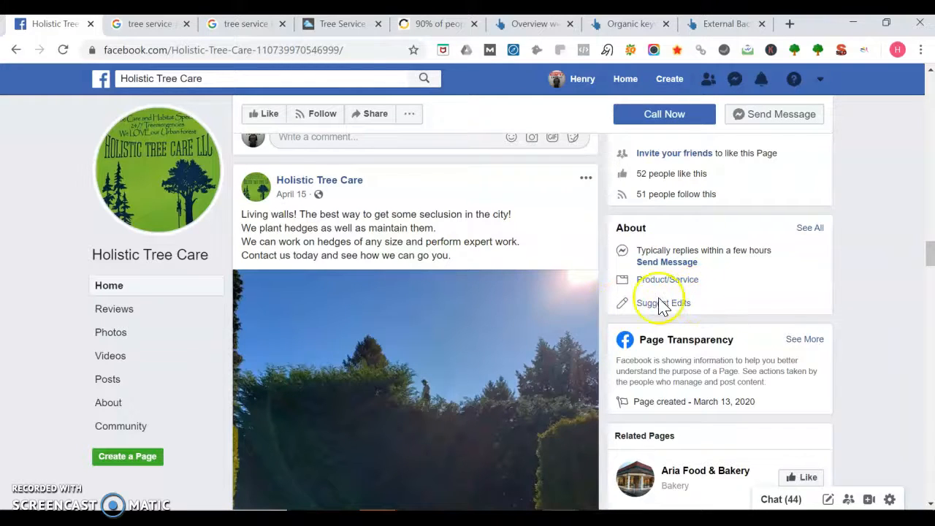
Step: Show the Google results for tree service kent wa and scroll past the ads to the map listings
{"action": "left_click", "coordinate": [149, 23]}
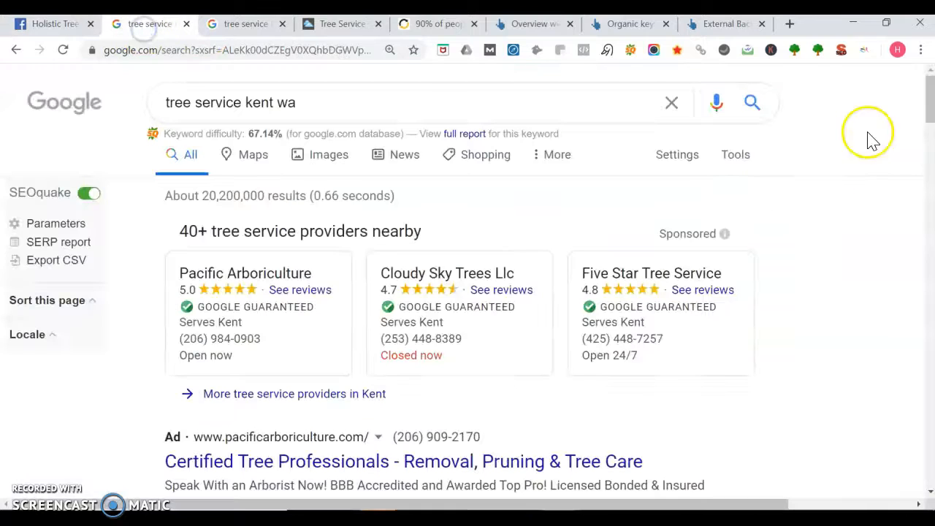
{"action": "mouse_move", "coordinate": [924, 103]}
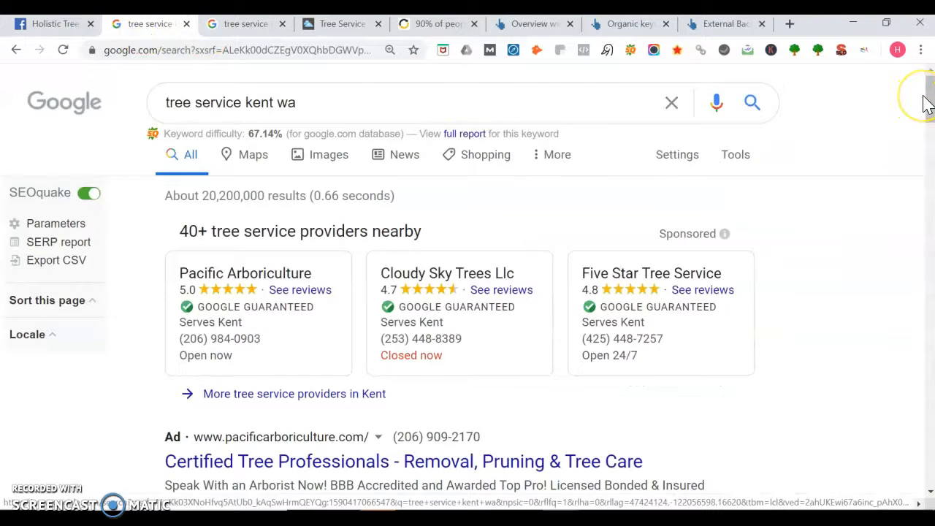
{"action": "mouse_move", "coordinate": [771, 164]}
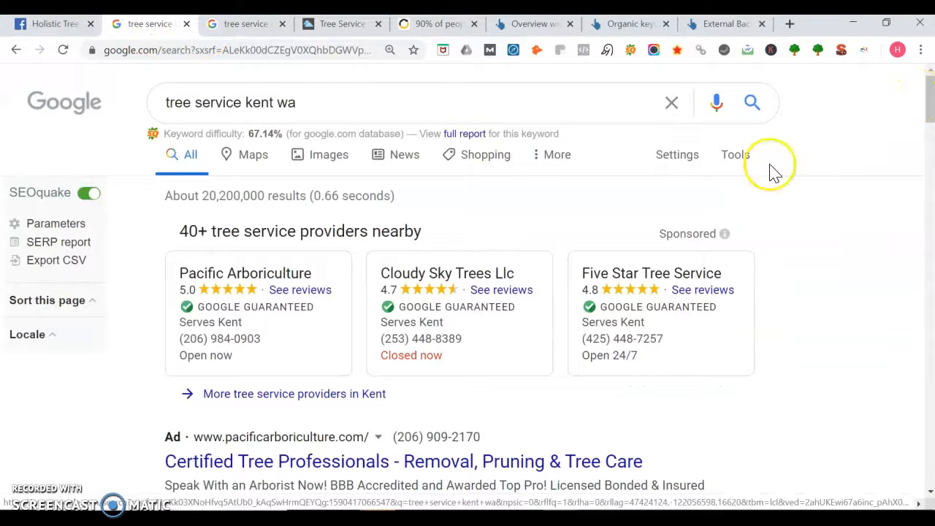
{"action": "mouse_move", "coordinate": [775, 263]}
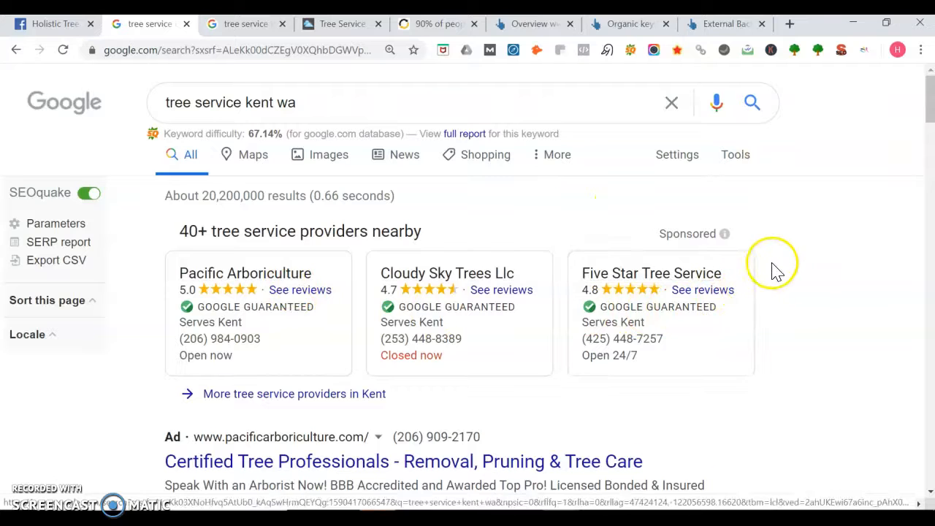
{"action": "mouse_move", "coordinate": [926, 99]}
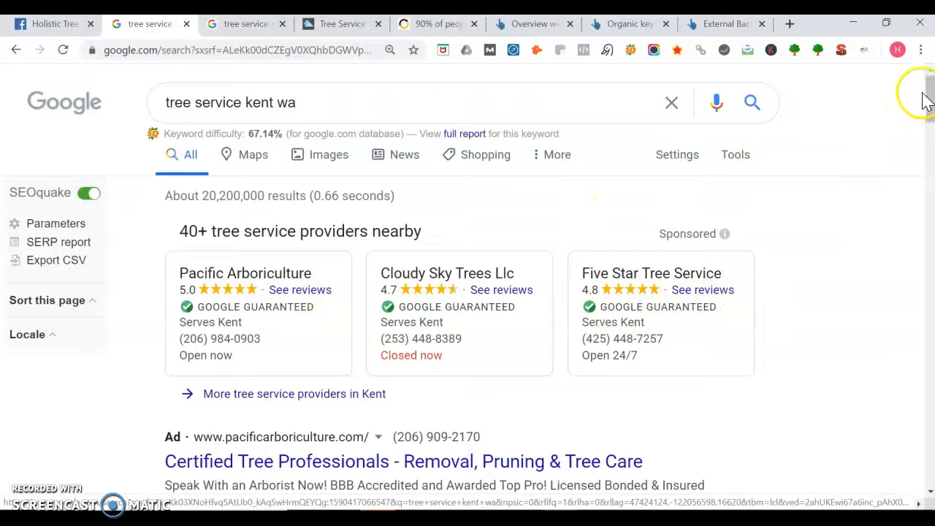
{"action": "scroll", "scroll_direction": "down", "scroll_amount": 3}
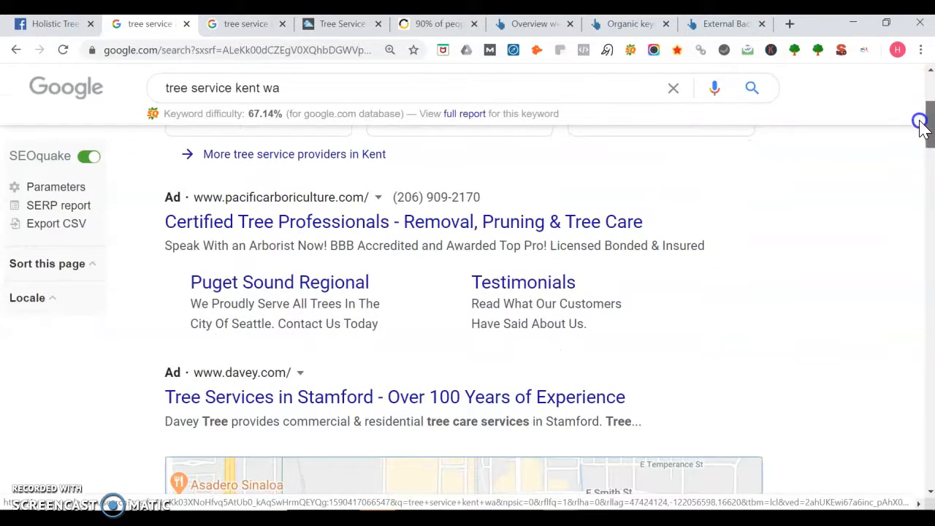
{"action": "mouse_move", "coordinate": [909, 149]}
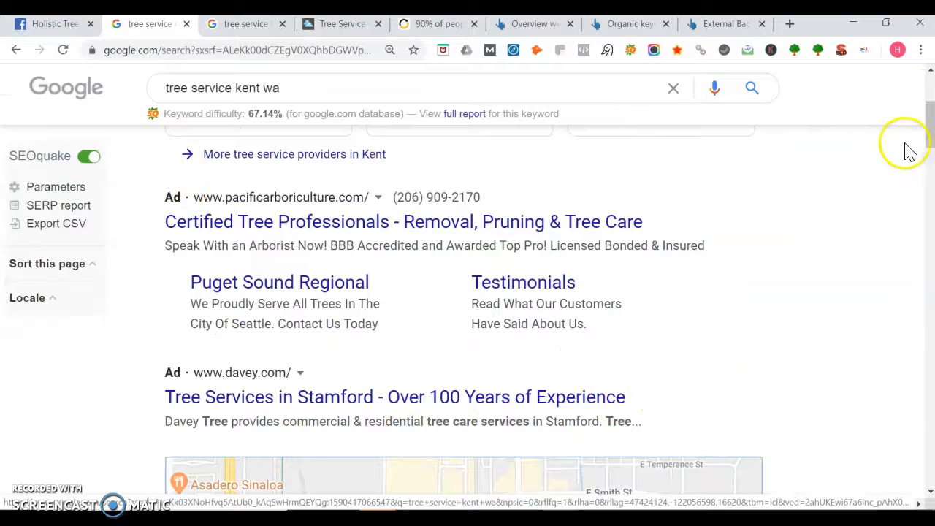
{"action": "scroll", "scroll_direction": "down", "scroll_amount": 3}
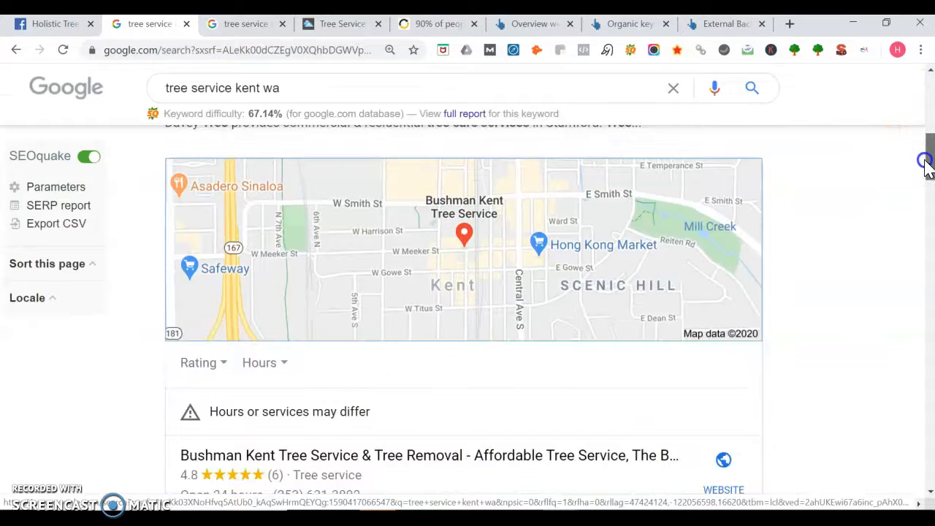
{"action": "scroll", "scroll_direction": "down", "scroll_amount": 3}
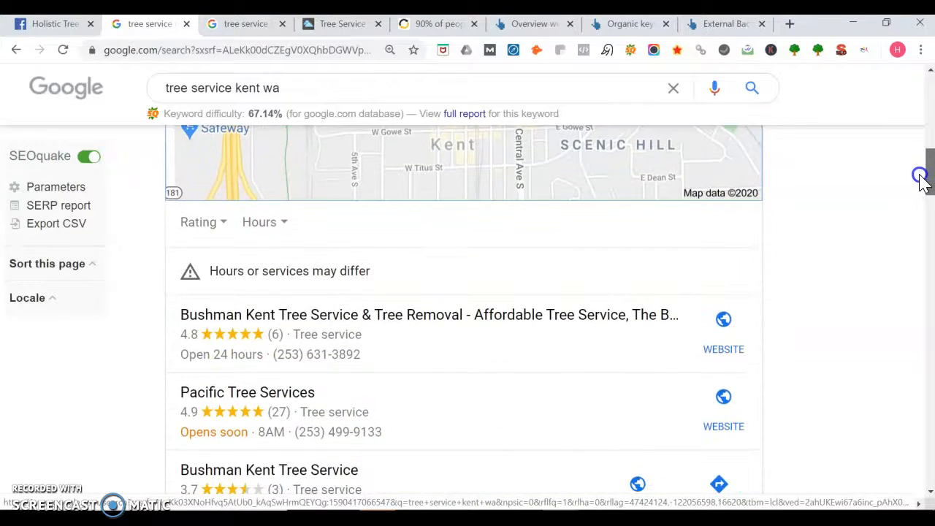
{"action": "scroll", "scroll_direction": "down", "scroll_amount": 3}
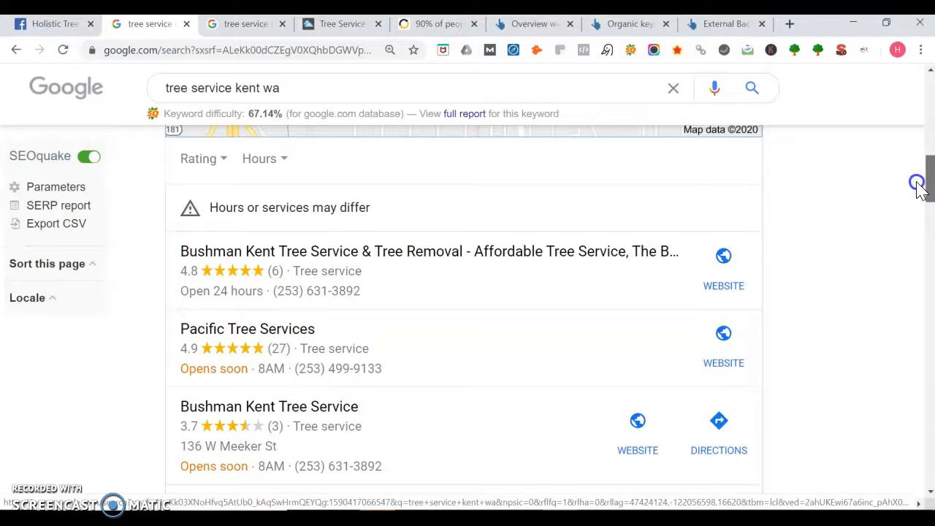
{"action": "mouse_move", "coordinate": [494, 295]}
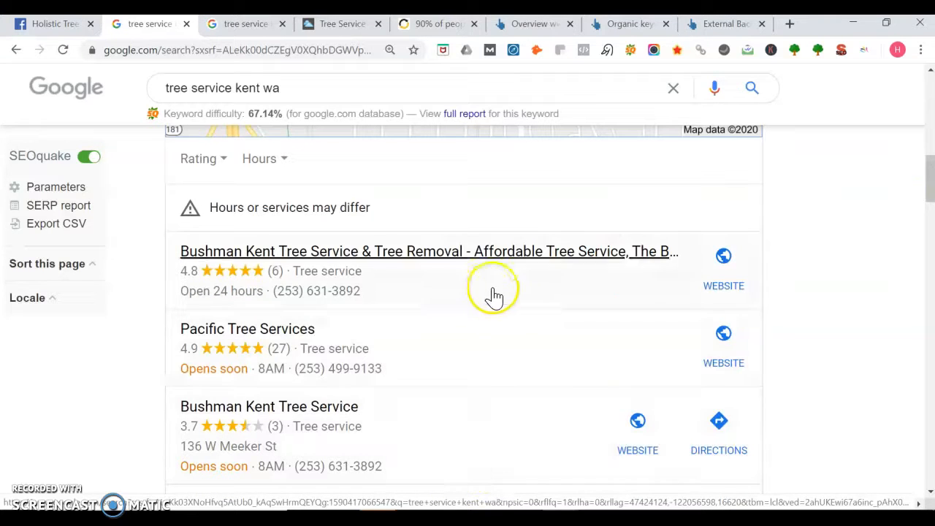
{"action": "mouse_move", "coordinate": [880, 237]}
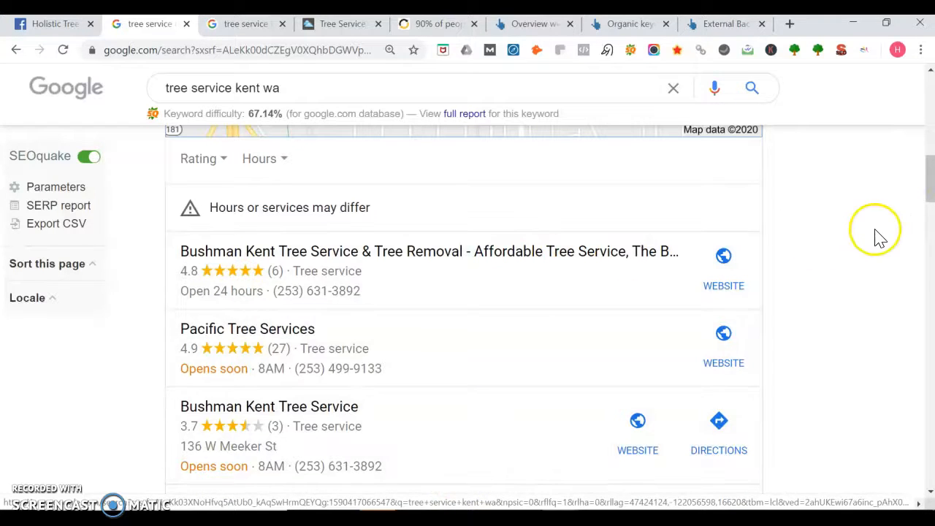
{"action": "mouse_move", "coordinate": [868, 203]}
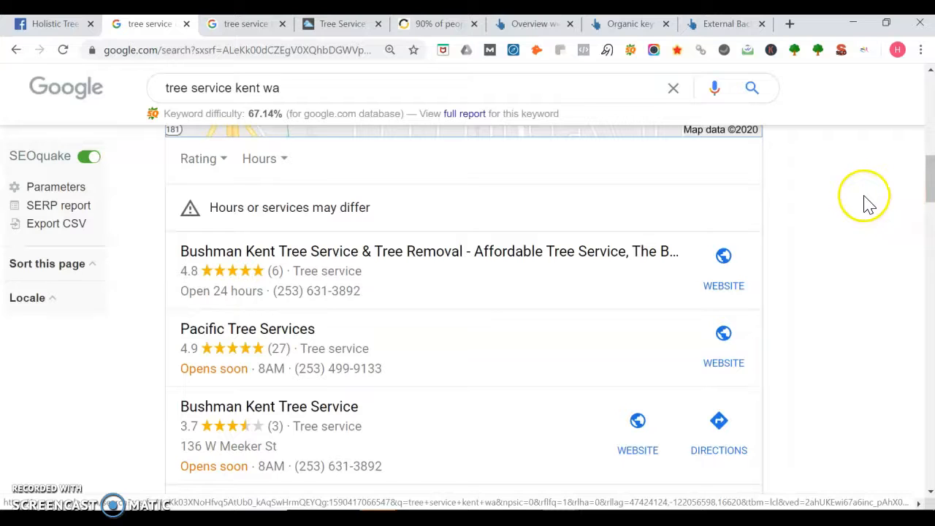
{"action": "scroll", "scroll_direction": "down", "scroll_amount": 3}
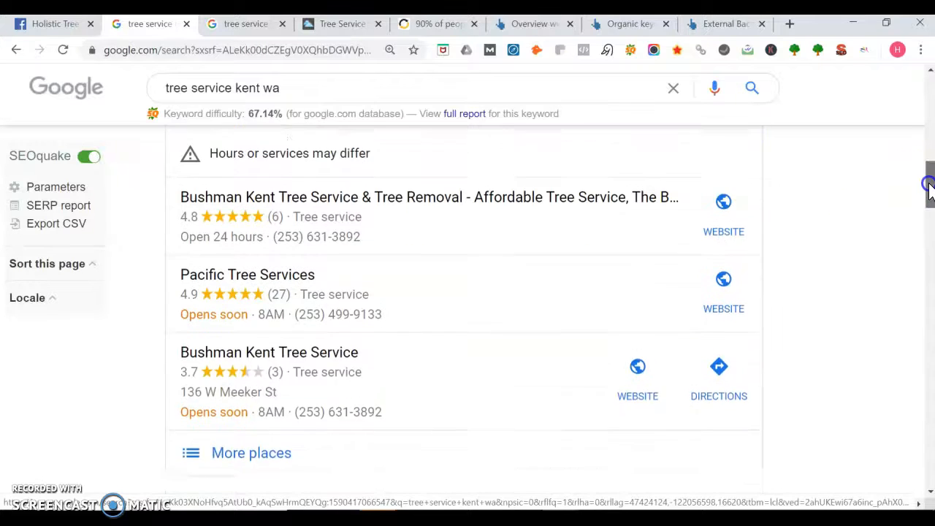
{"action": "scroll", "scroll_direction": "down", "scroll_amount": 3}
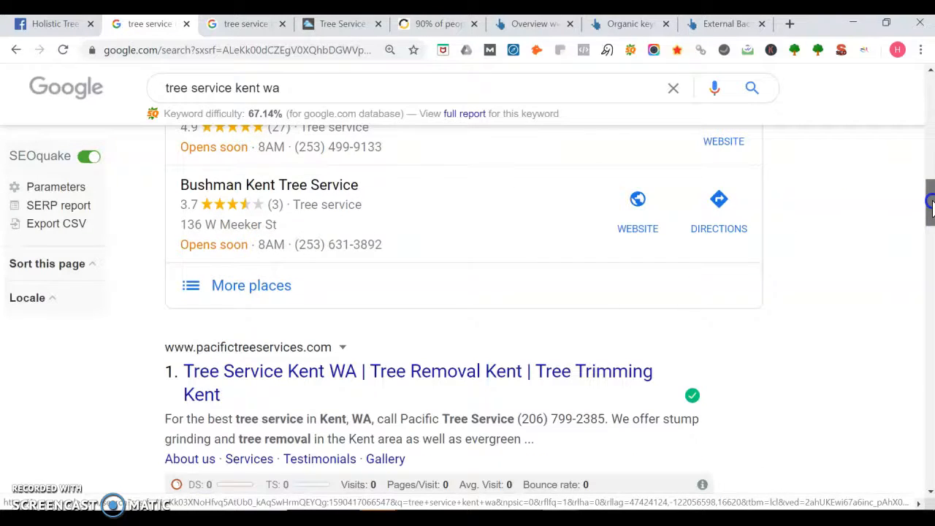
{"action": "mouse_move", "coordinate": [353, 347]}
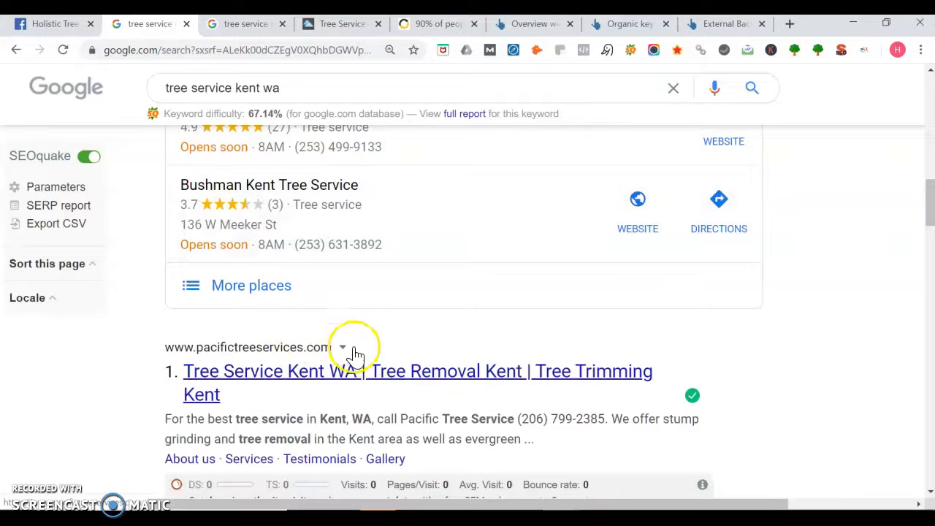
{"action": "mouse_move", "coordinate": [928, 205]}
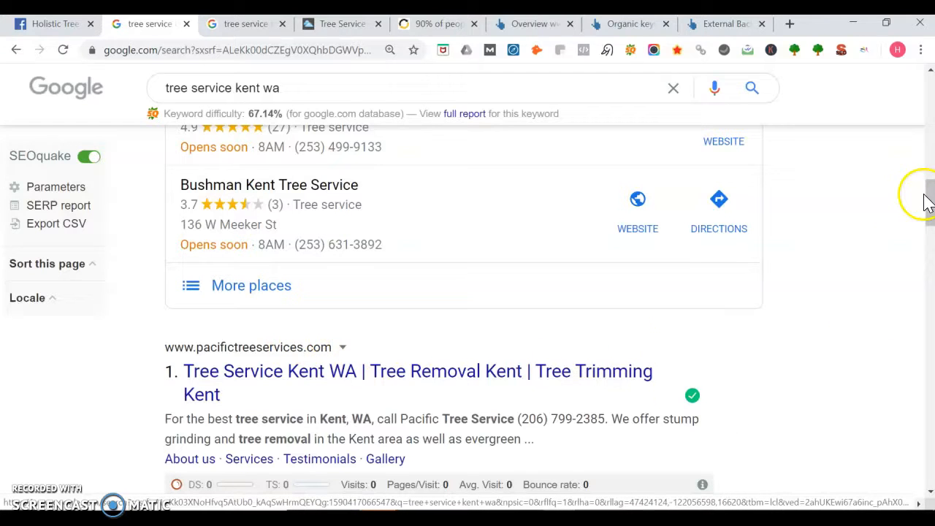
{"action": "scroll", "scroll_direction": "down", "scroll_amount": 3}
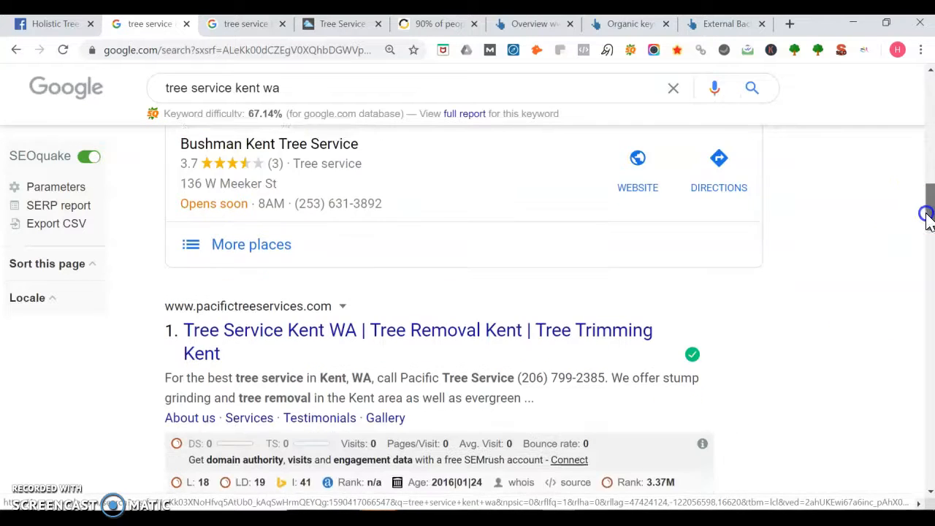
{"action": "scroll", "scroll_direction": "down", "scroll_amount": 3}
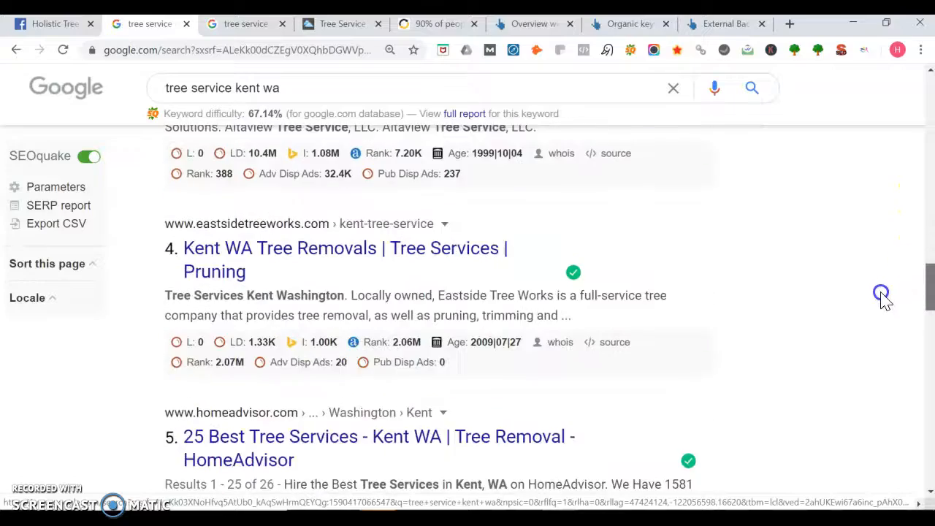
{"action": "scroll", "scroll_direction": "down", "scroll_amount": 3}
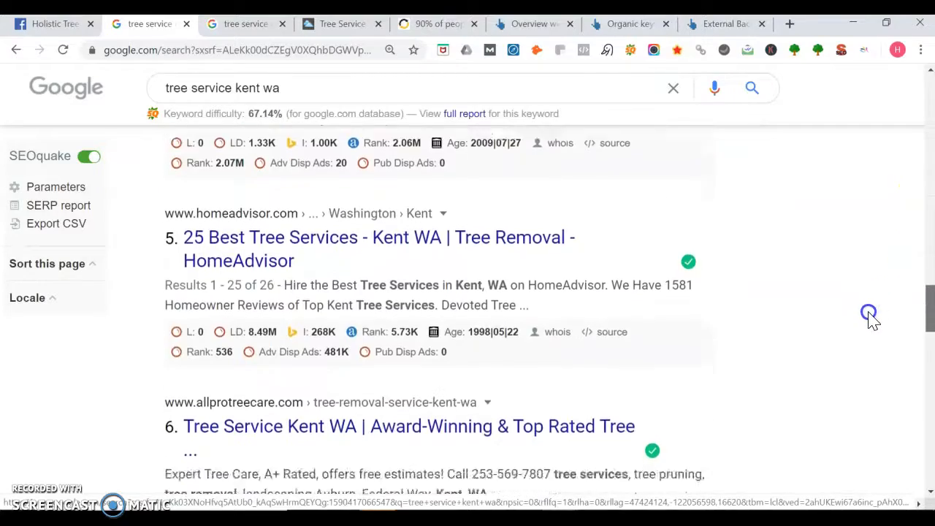
{"action": "scroll", "scroll_direction": "down", "scroll_amount": 3}
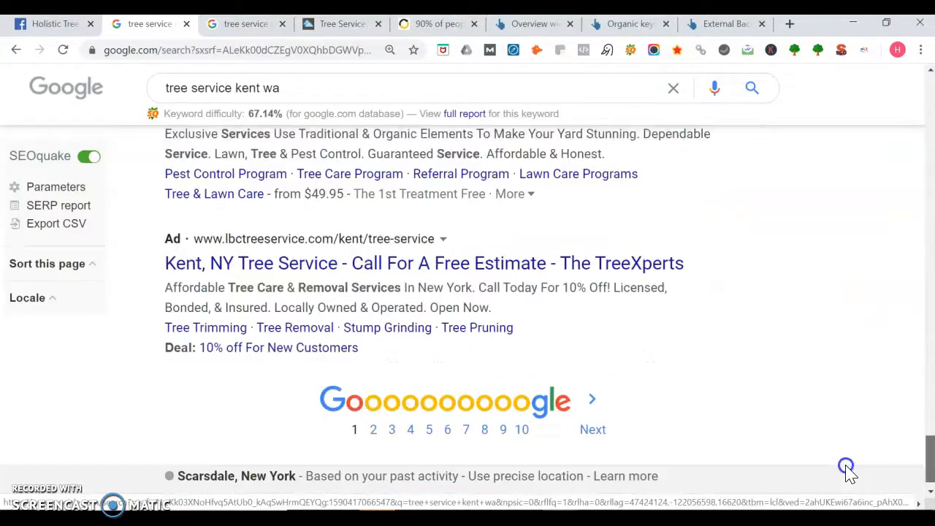
{"action": "scroll", "scroll_direction": "up", "scroll_amount": 3}
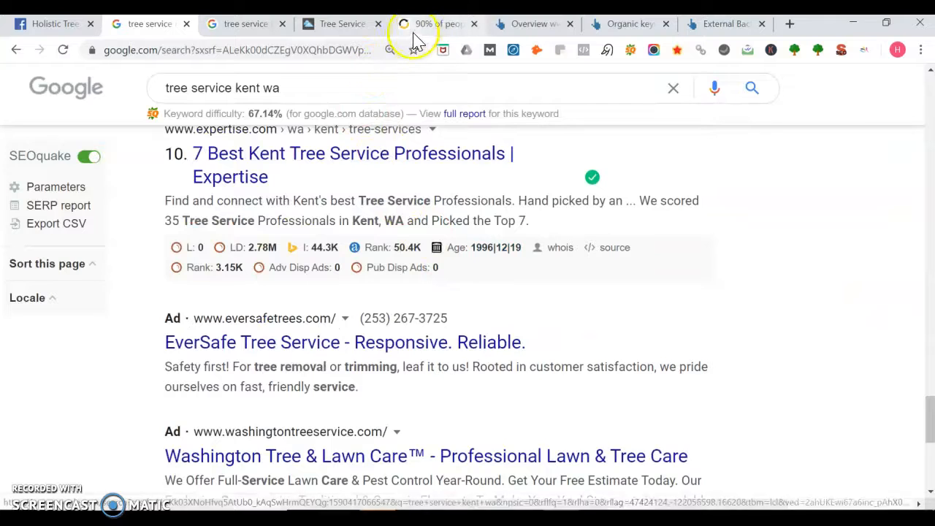
Step: Show the Conversion Guru page-1 traffic article at its pie chart and rank table
{"action": "left_click", "coordinate": [437, 23]}
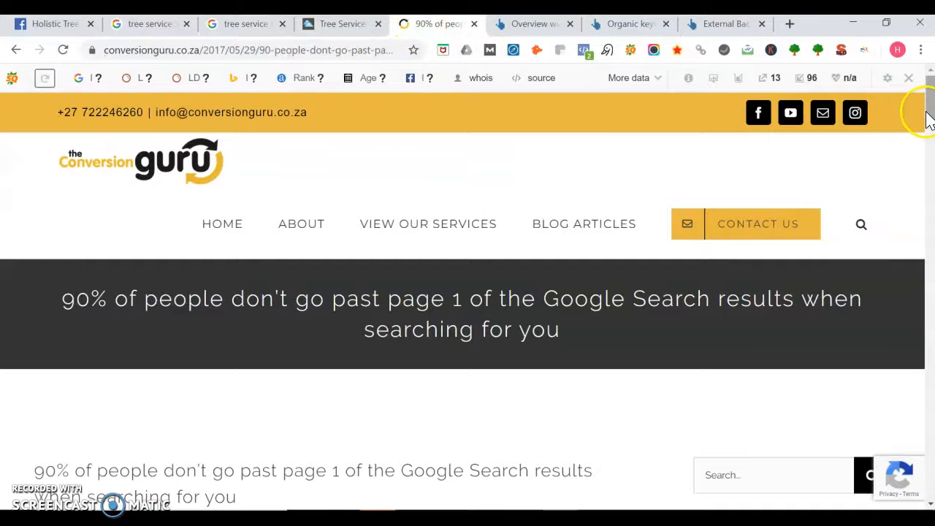
{"action": "scroll", "scroll_direction": "down", "scroll_amount": 3}
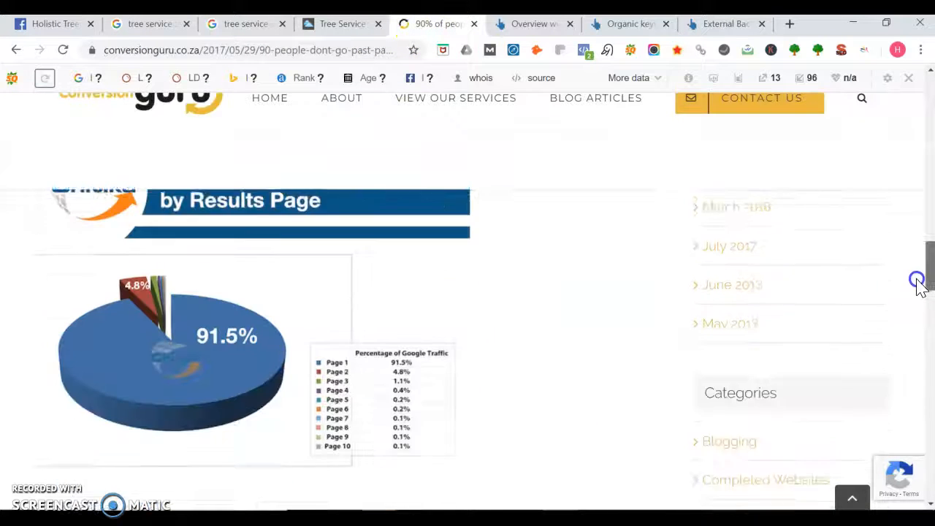
{"action": "scroll", "scroll_direction": "up", "scroll_amount": 3}
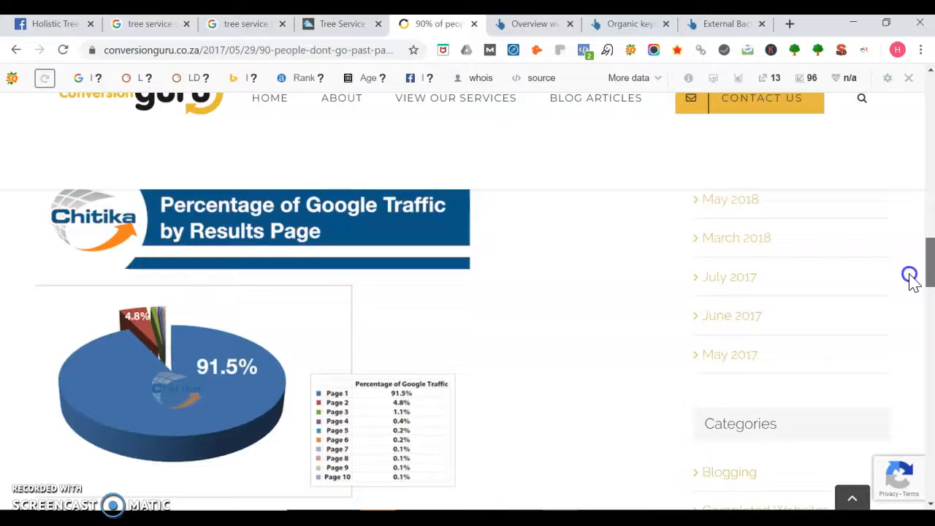
{"action": "mouse_move", "coordinate": [620, 318]}
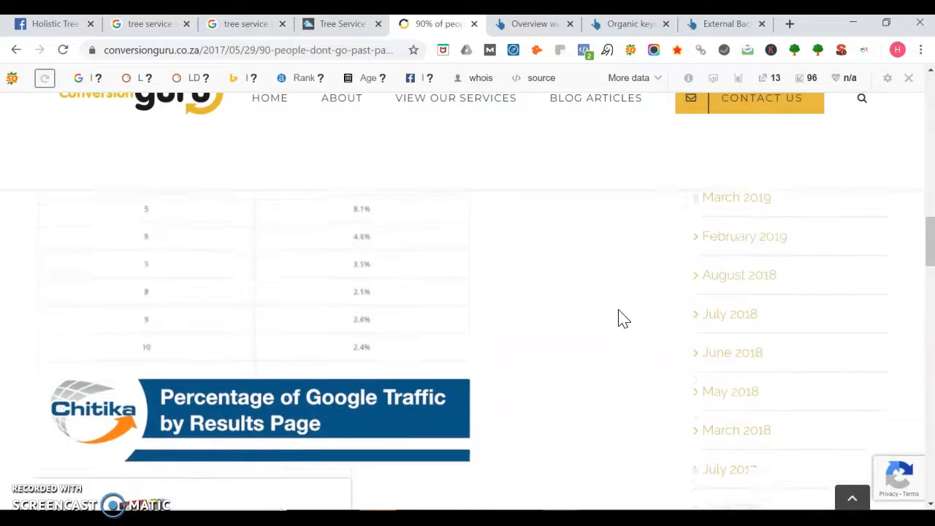
{"action": "scroll", "scroll_direction": "up", "scroll_amount": 3}
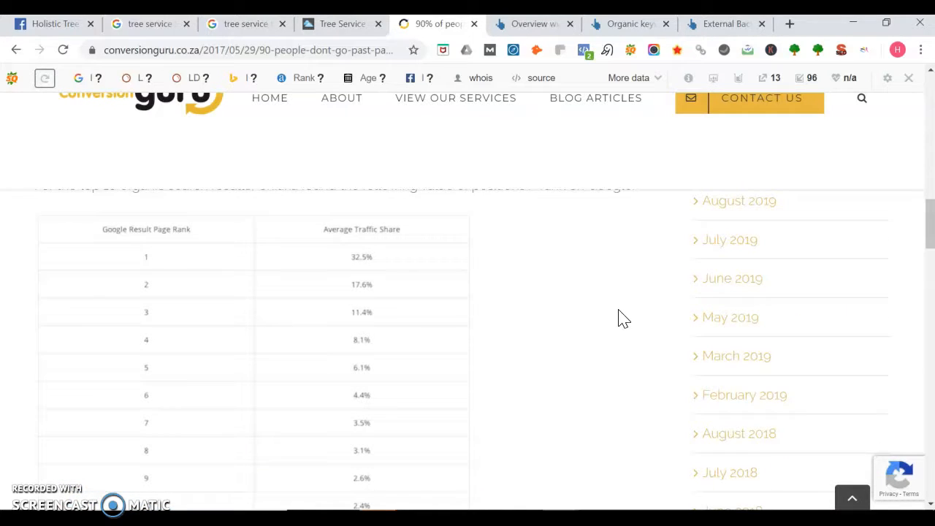
{"action": "mouse_move", "coordinate": [298, 262]}
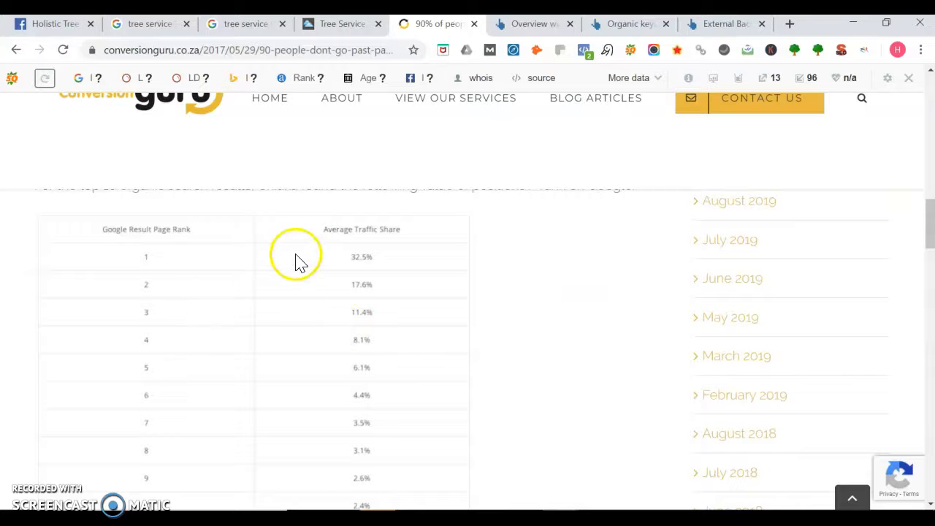
{"action": "mouse_move", "coordinate": [349, 257]}
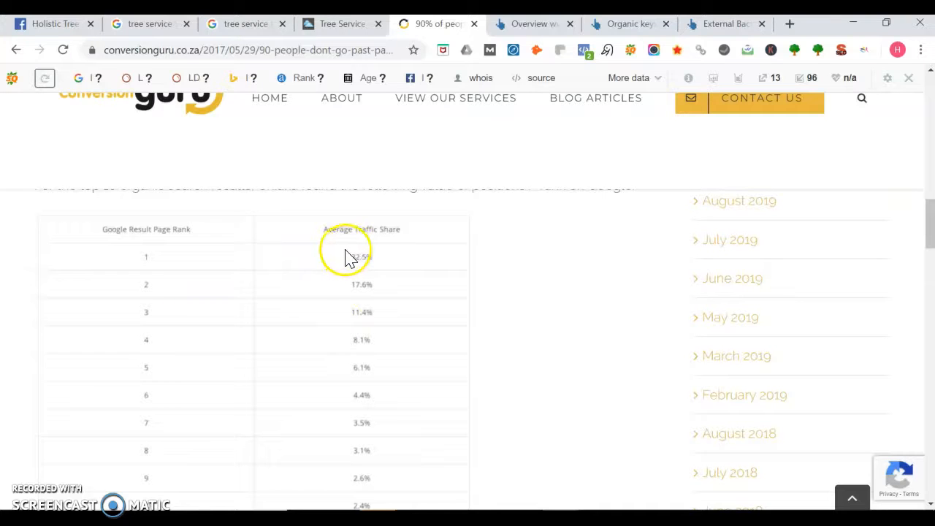
{"action": "mouse_move", "coordinate": [343, 295]}
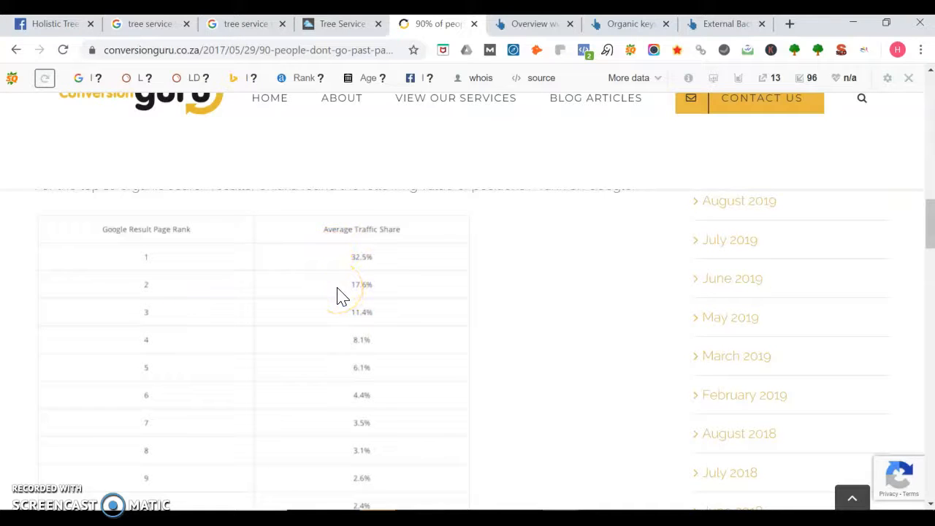
{"action": "mouse_move", "coordinate": [436, 342]}
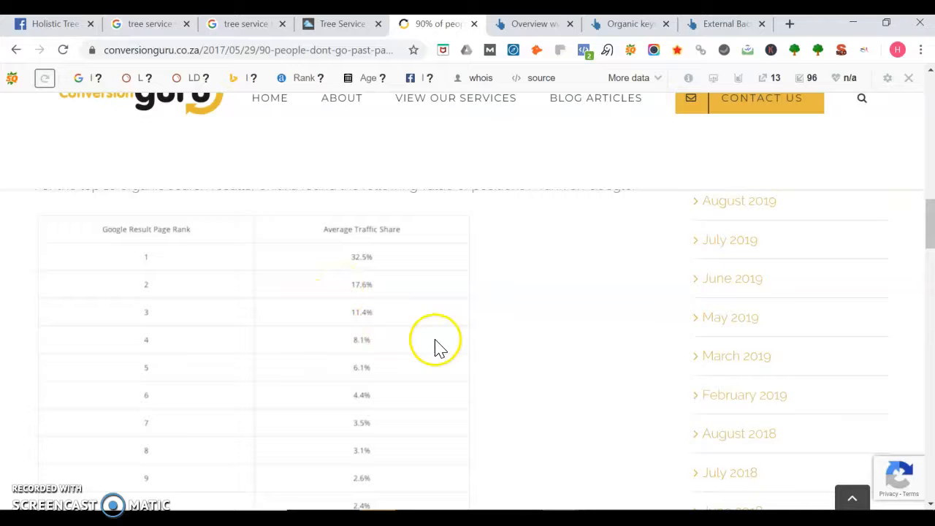
{"action": "mouse_move", "coordinate": [475, 450]}
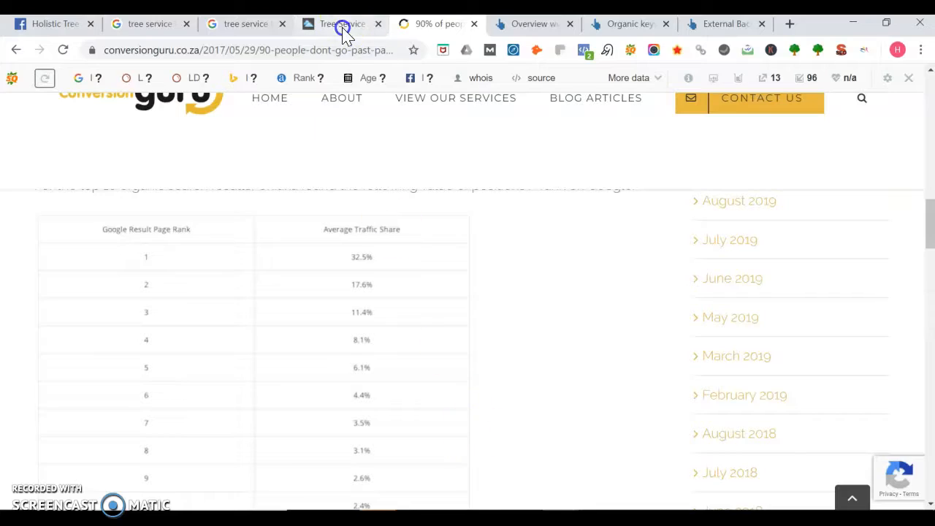
Step: Show pacifictreeservices.com and browse its homepage down to the footer
{"action": "left_click", "coordinate": [342, 24]}
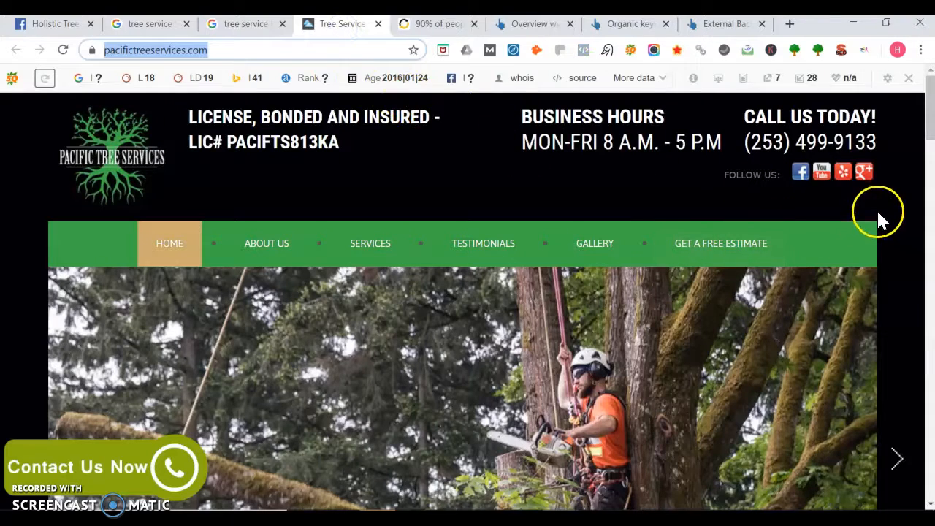
{"action": "scroll", "scroll_direction": "down", "scroll_amount": 3}
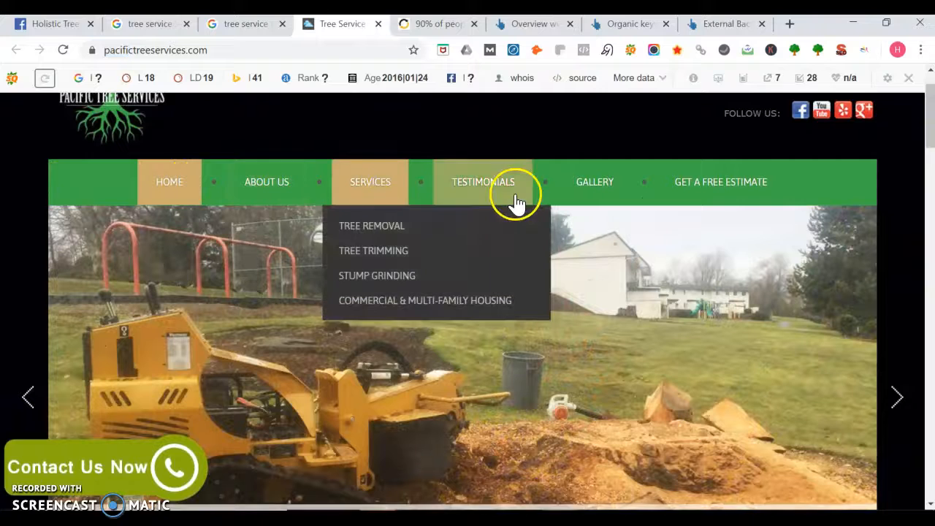
{"action": "mouse_move", "coordinate": [368, 256]}
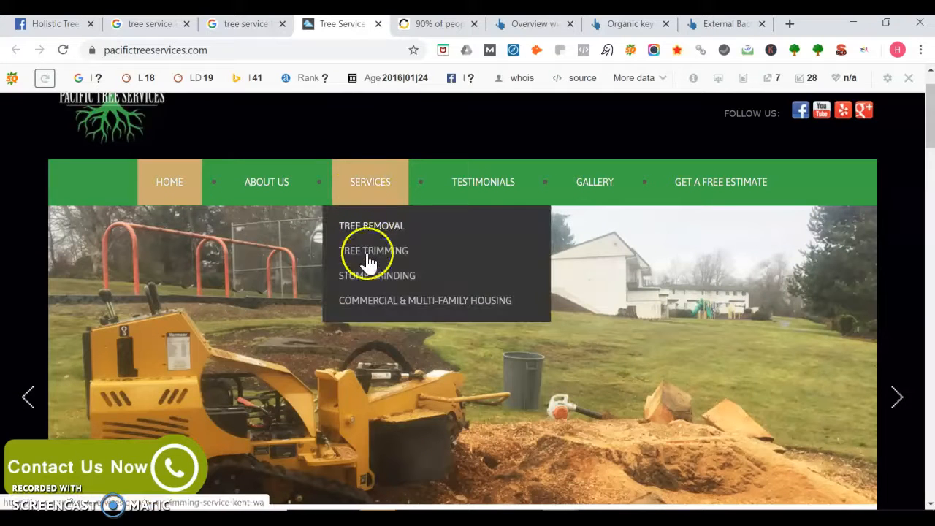
{"action": "mouse_move", "coordinate": [821, 203]}
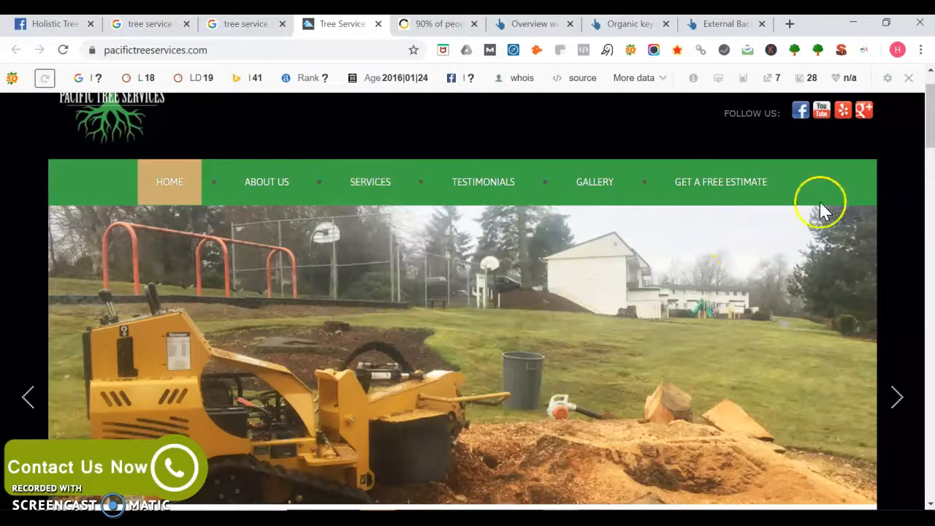
{"action": "scroll", "scroll_direction": "down", "scroll_amount": 3}
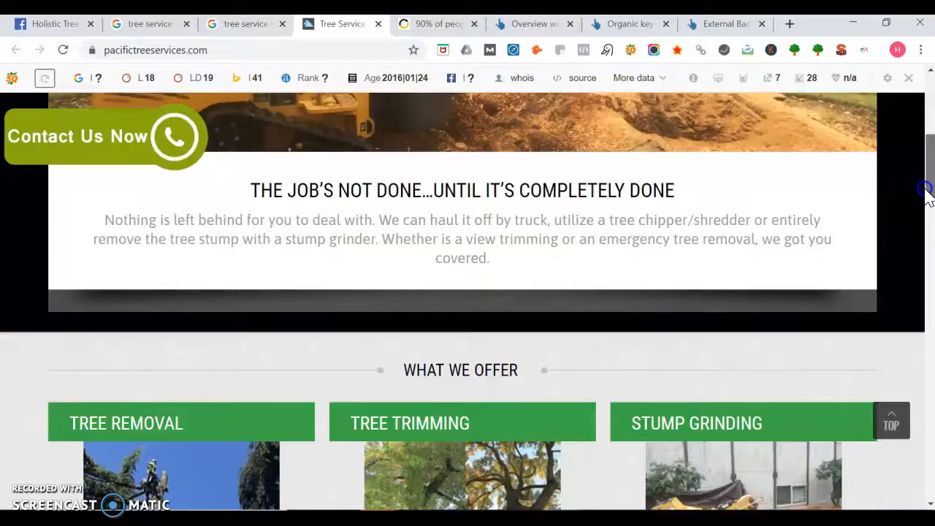
{"action": "scroll", "scroll_direction": "down", "scroll_amount": 3}
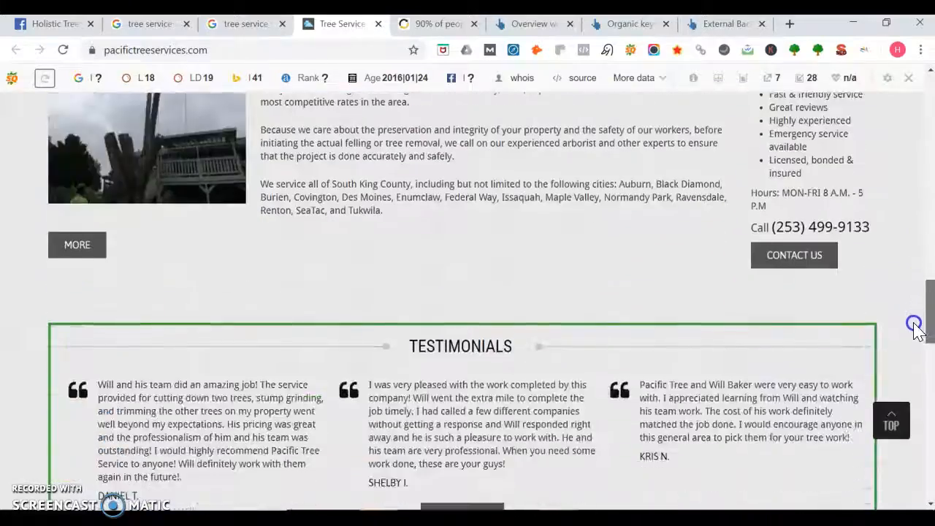
{"action": "scroll", "scroll_direction": "down", "scroll_amount": 3}
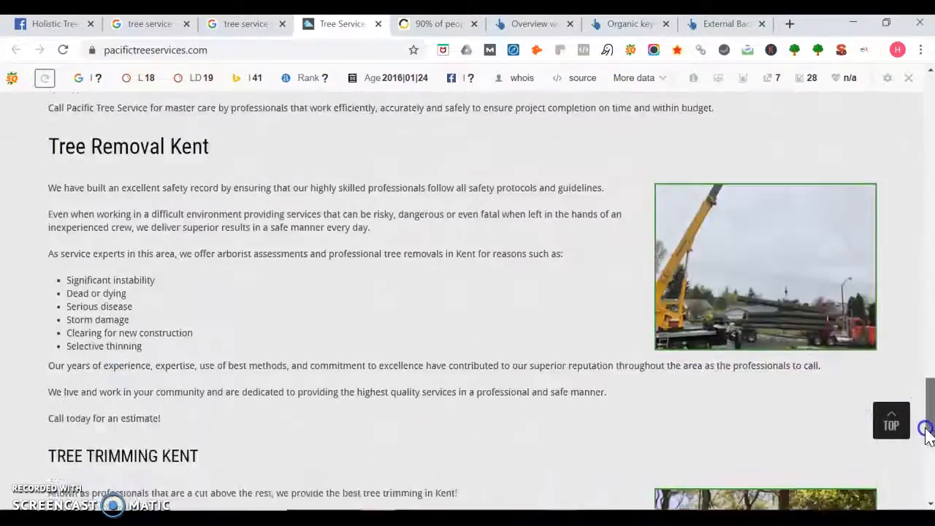
{"action": "scroll", "scroll_direction": "down", "scroll_amount": 3}
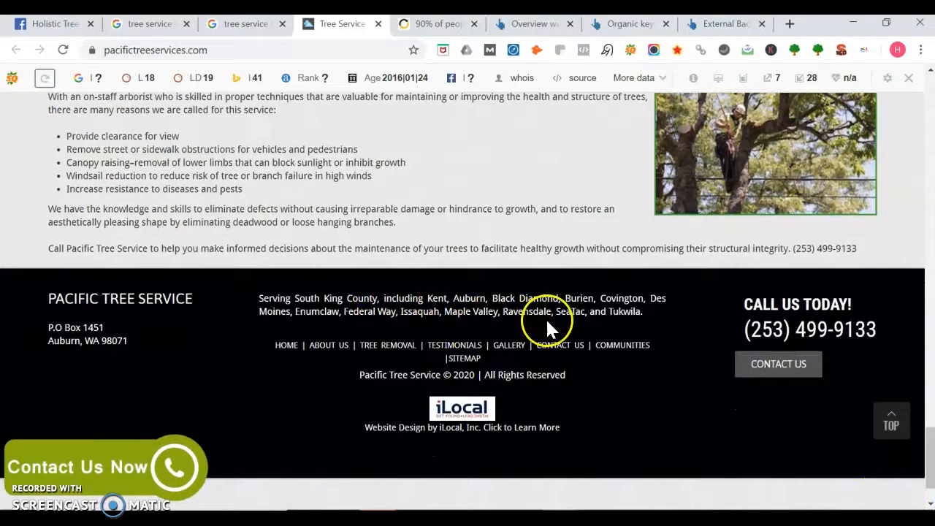
{"action": "mouse_move", "coordinate": [928, 468]}
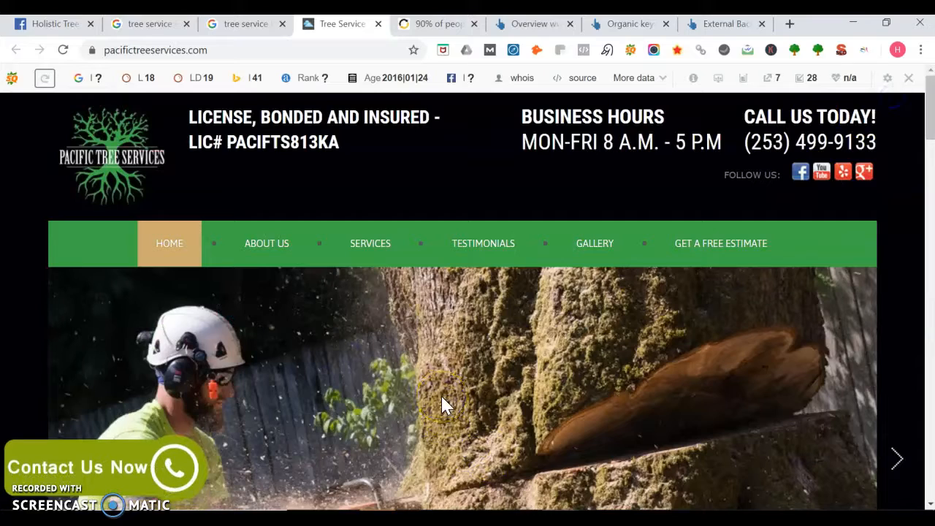
{"action": "mouse_move", "coordinate": [760, 142]}
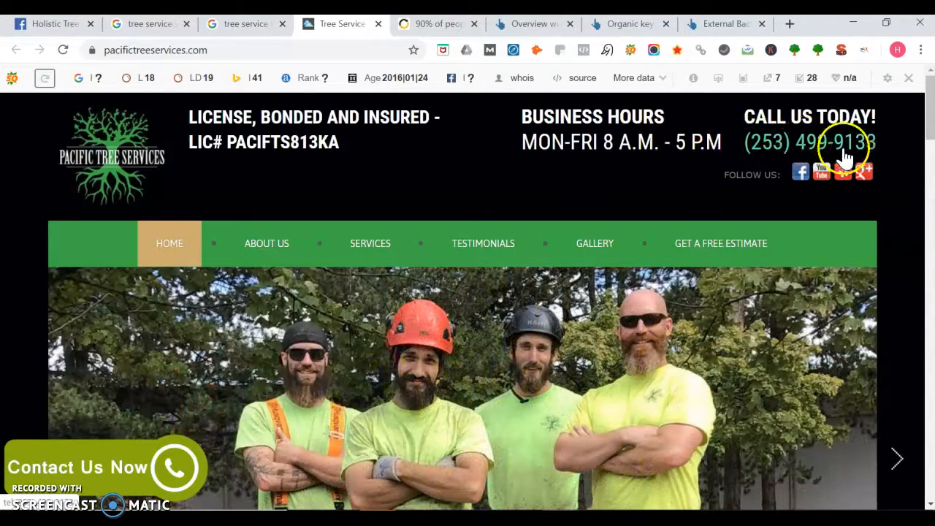
{"action": "mouse_move", "coordinate": [11, 202]}
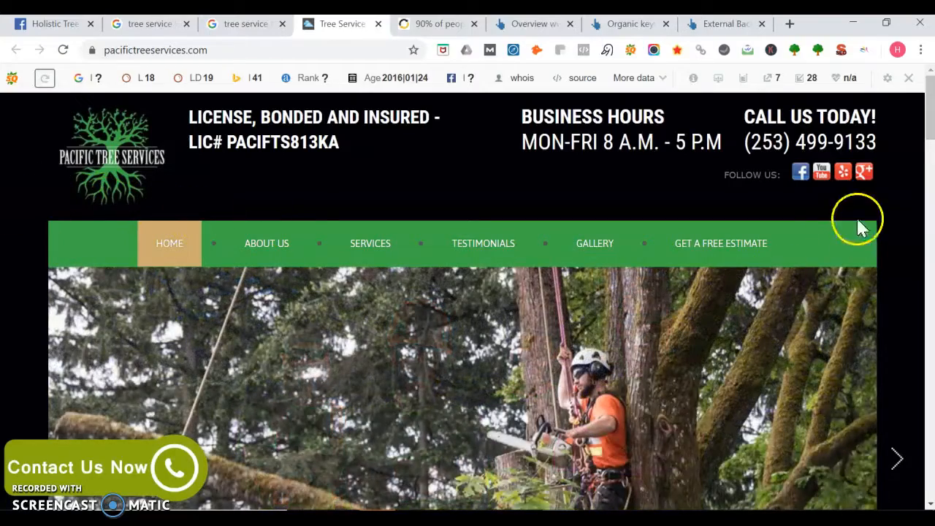
{"action": "scroll", "scroll_direction": "down", "scroll_amount": 3}
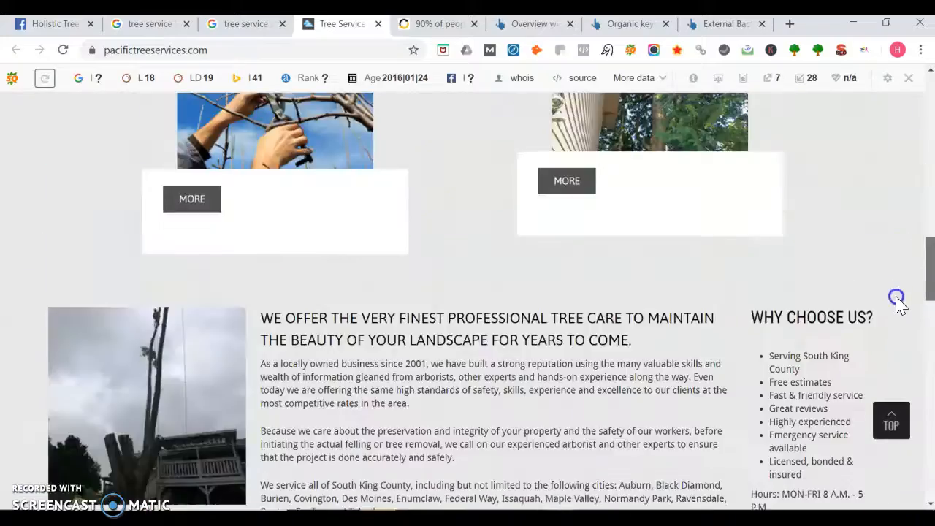
{"action": "scroll", "scroll_direction": "down", "scroll_amount": 3}
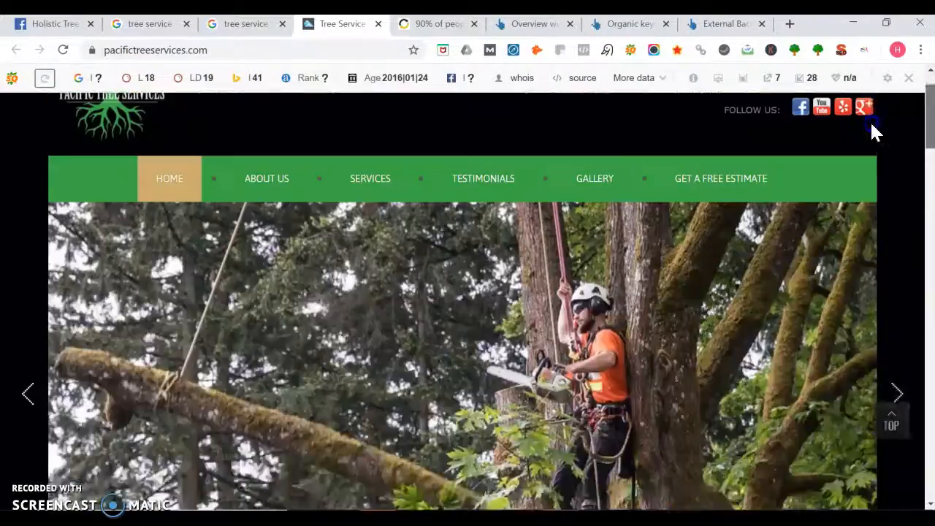
{"action": "scroll", "scroll_direction": "up", "scroll_amount": 3}
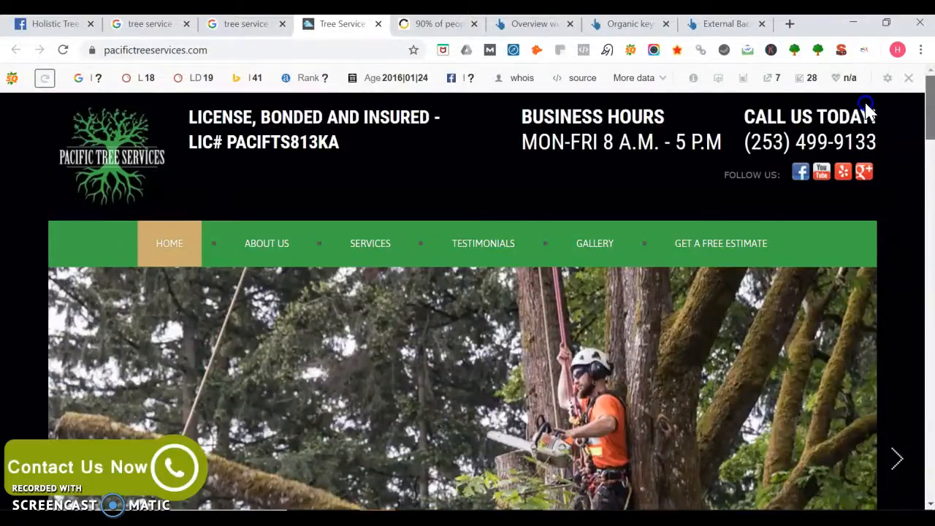
{"action": "scroll", "scroll_direction": "down", "scroll_amount": 3}
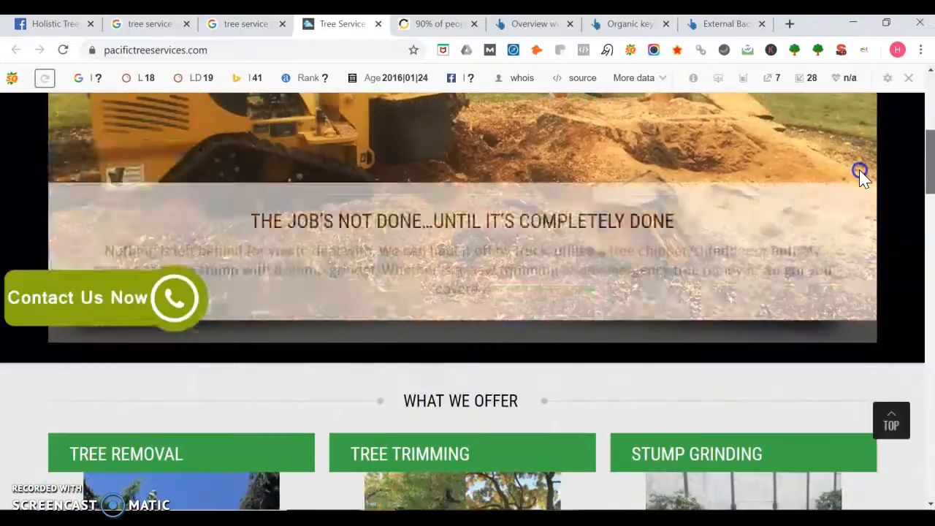
{"action": "scroll", "scroll_direction": "down", "scroll_amount": 3}
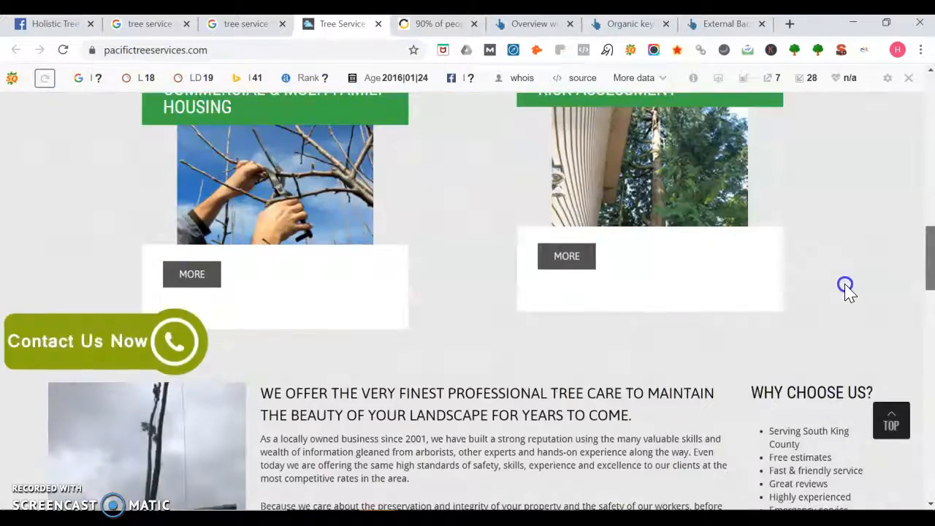
{"action": "scroll", "scroll_direction": "down", "scroll_amount": 3}
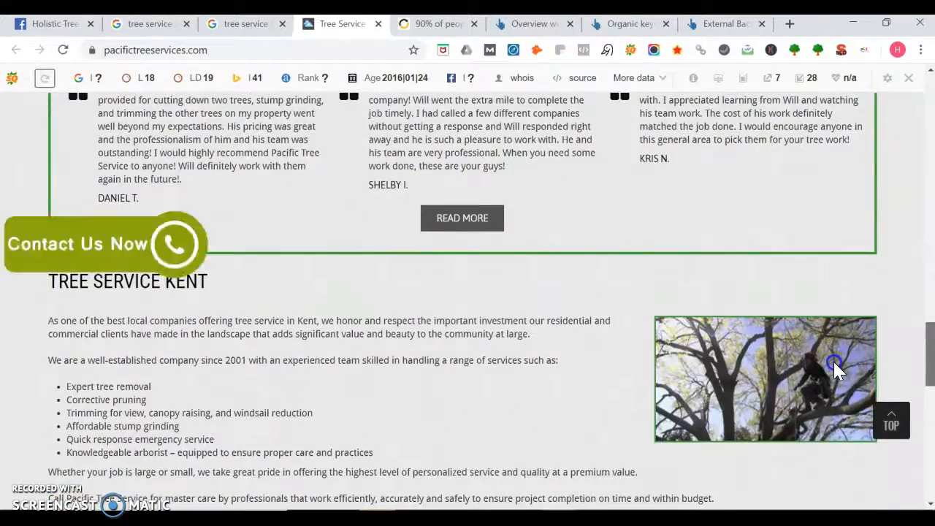
{"action": "scroll", "scroll_direction": "down", "scroll_amount": 3}
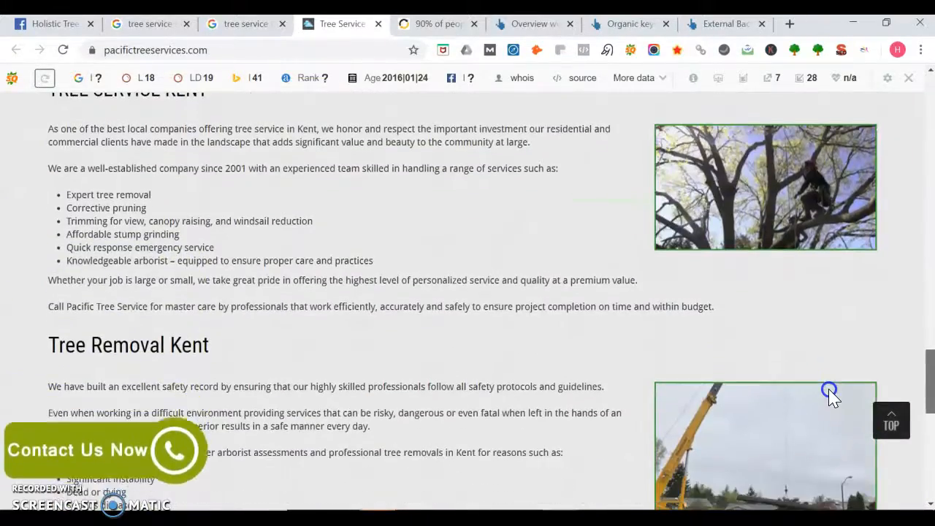
{"action": "scroll", "scroll_direction": "down", "scroll_amount": 3}
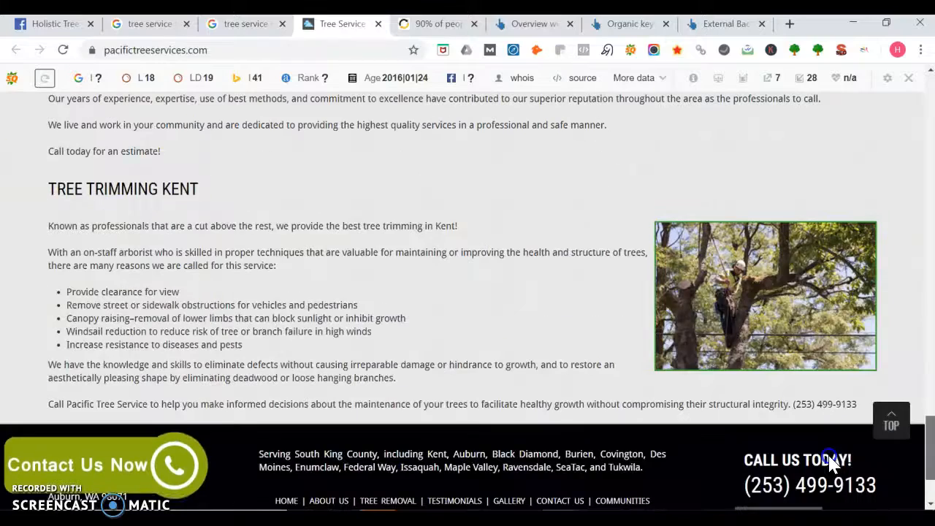
{"action": "scroll", "scroll_direction": "down", "scroll_amount": 3}
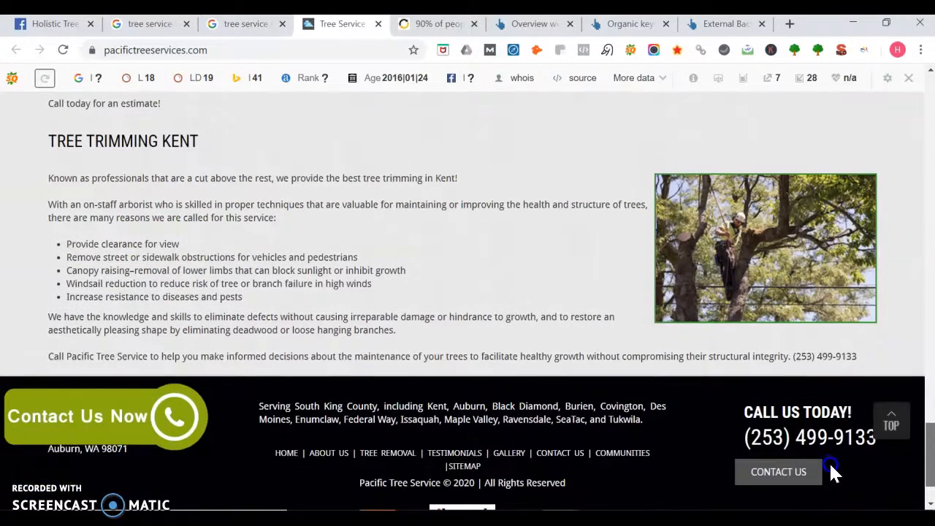
{"action": "scroll", "scroll_direction": "down", "scroll_amount": 3}
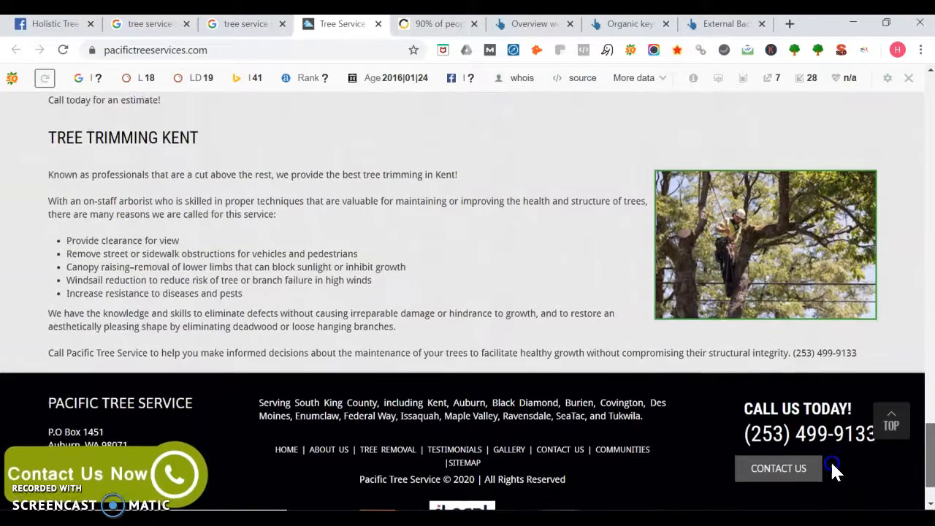
{"action": "scroll", "scroll_direction": "up", "scroll_amount": 3}
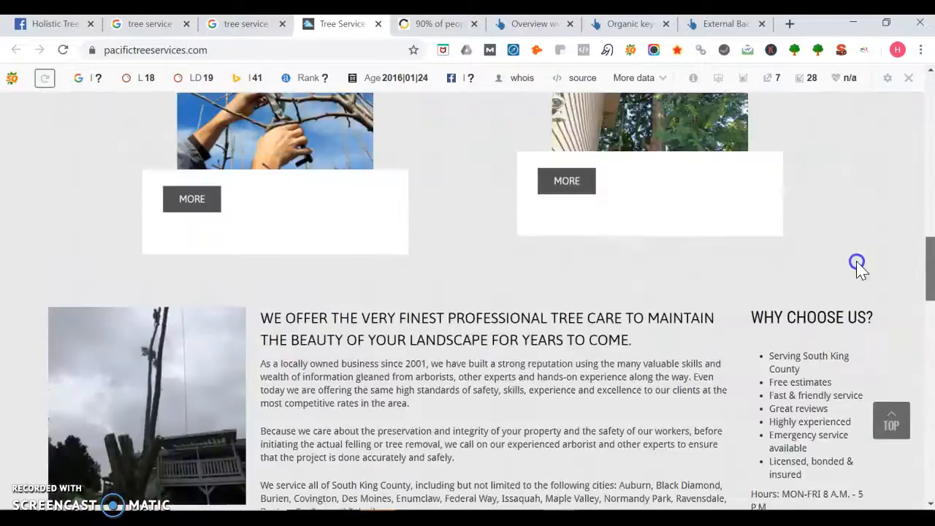
{"action": "scroll", "scroll_direction": "up", "scroll_amount": 3}
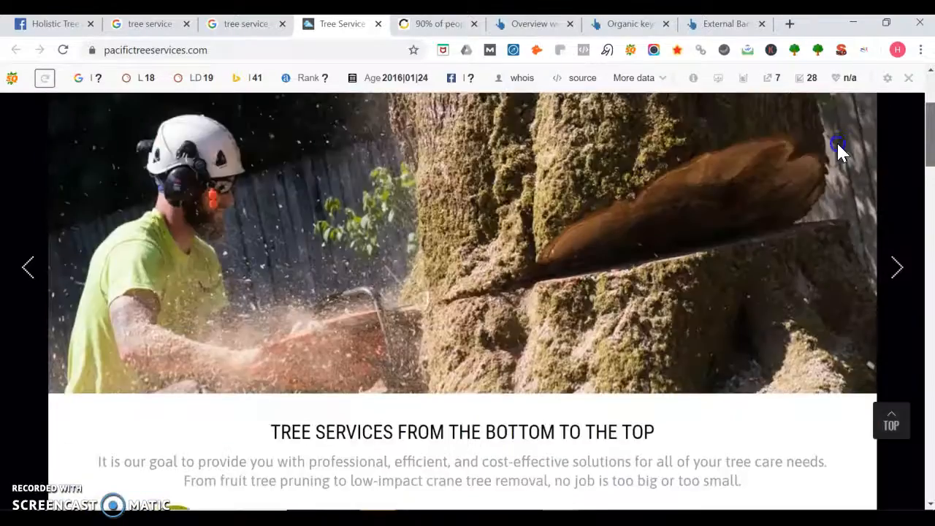
{"action": "scroll", "scroll_direction": "down", "scroll_amount": 3}
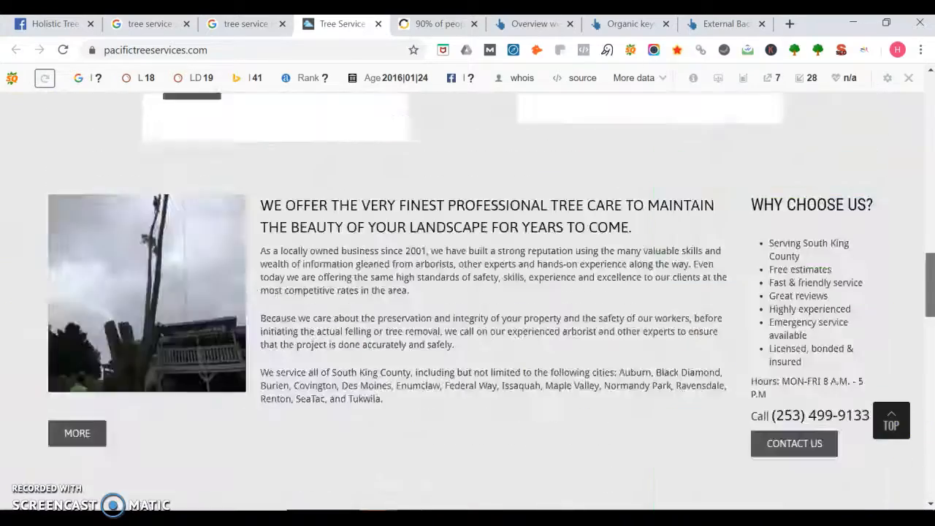
{"action": "scroll", "scroll_direction": "up", "scroll_amount": 3}
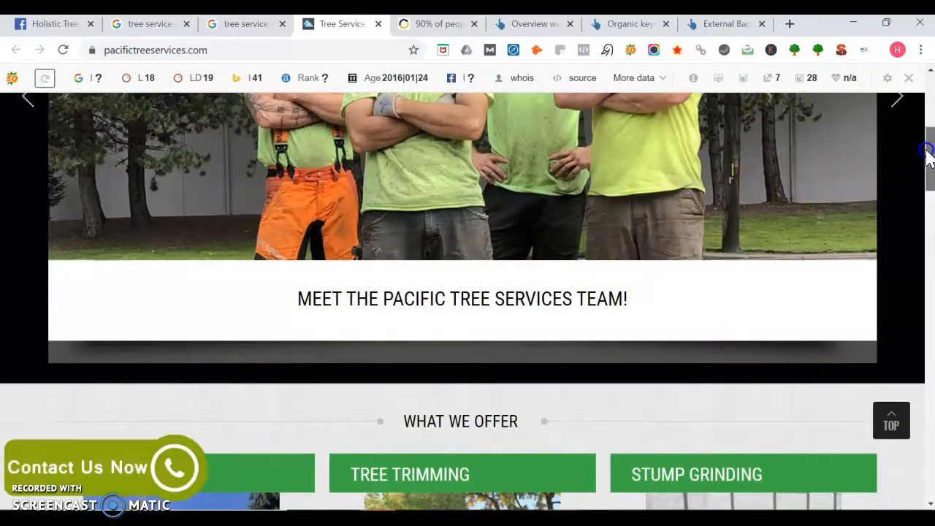
{"action": "scroll", "scroll_direction": "up", "scroll_amount": 3}
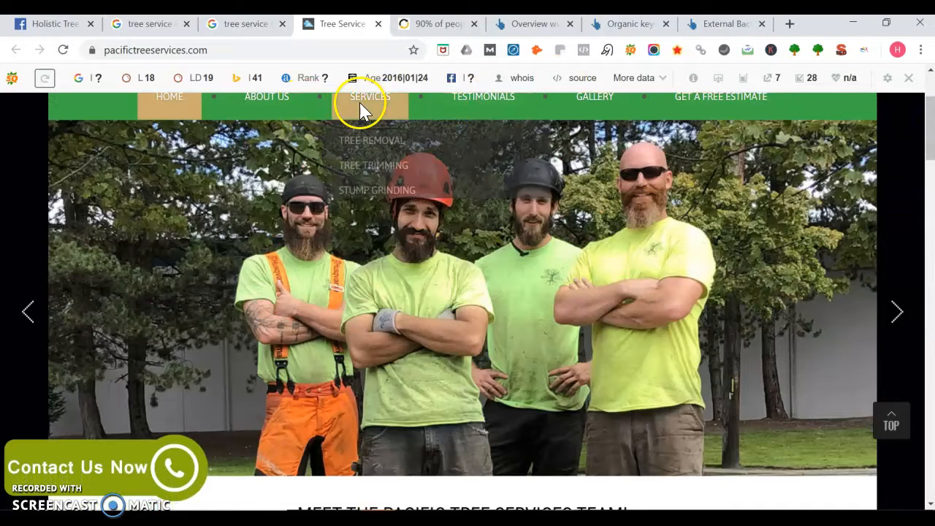
Step: Show the Kent tree removal service page via Services > Tree Removal and scroll through it
{"action": "left_click", "coordinate": [371, 140]}
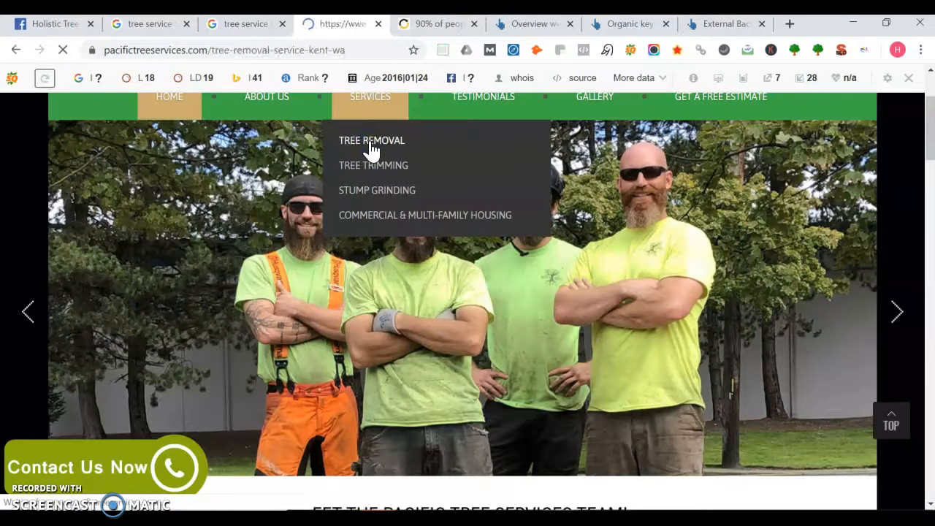
{"action": "left_click", "coordinate": [371, 140]}
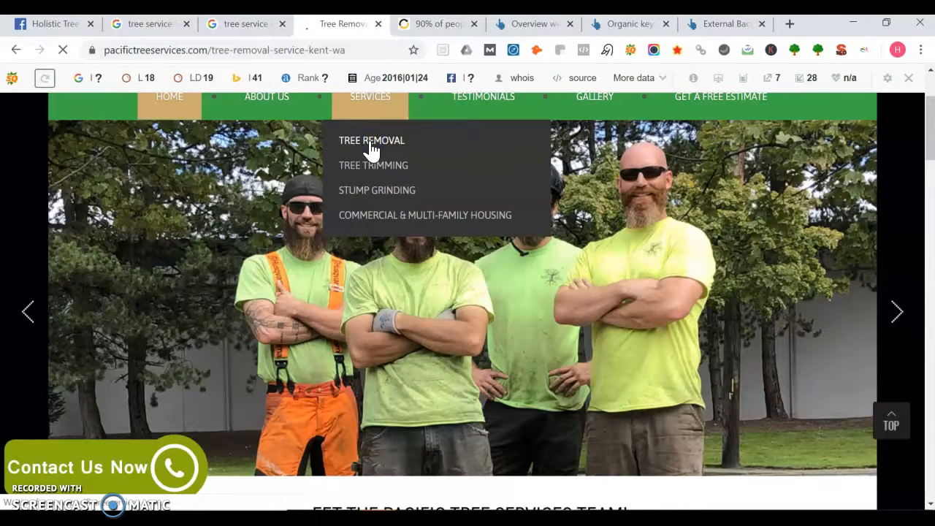
{"action": "left_click", "coordinate": [371, 140]}
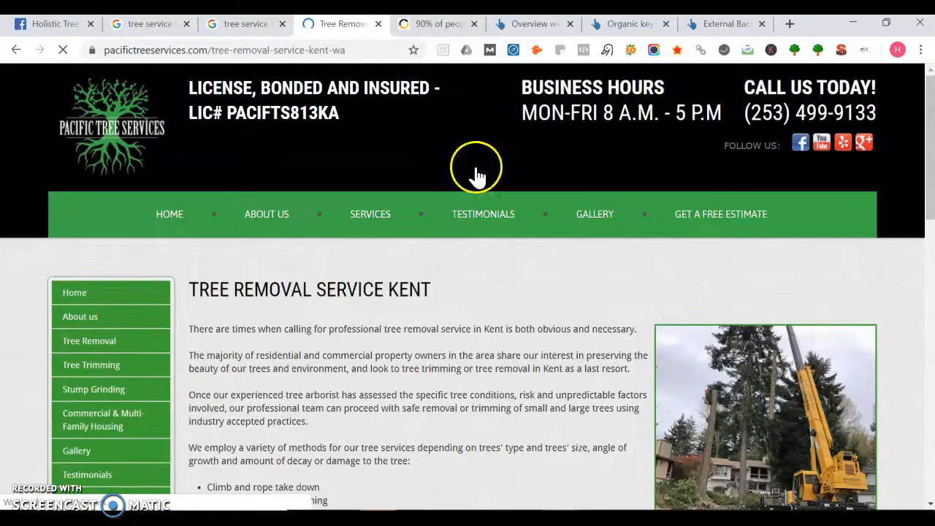
{"action": "mouse_move", "coordinate": [909, 85]}
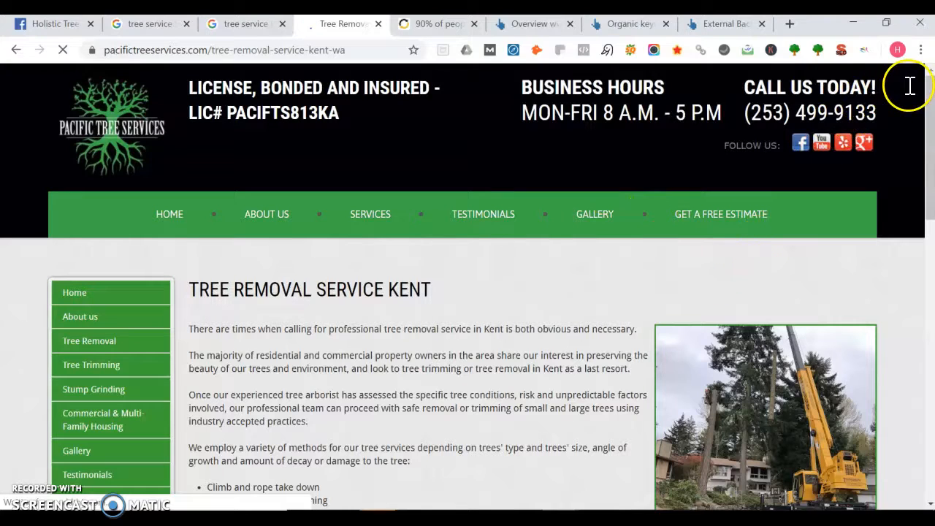
{"action": "scroll", "scroll_direction": "down", "scroll_amount": 3}
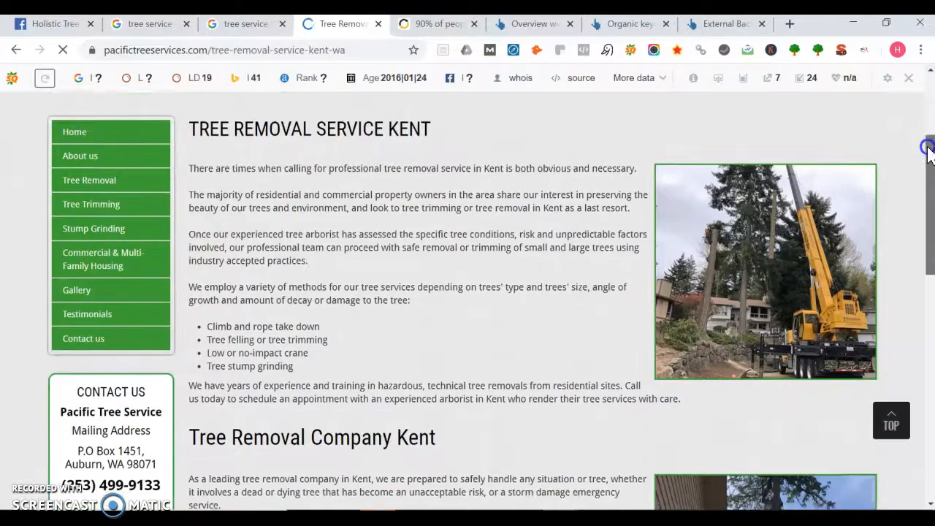
{"action": "scroll", "scroll_direction": "down", "scroll_amount": 3}
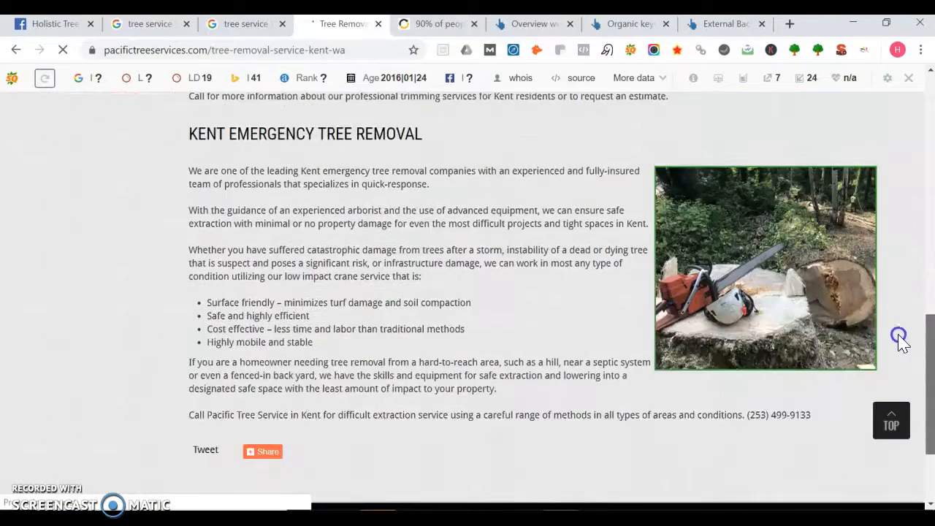
Step: Return to the top and back to the Pacific Tree Services homepage
{"action": "left_click", "coordinate": [891, 421]}
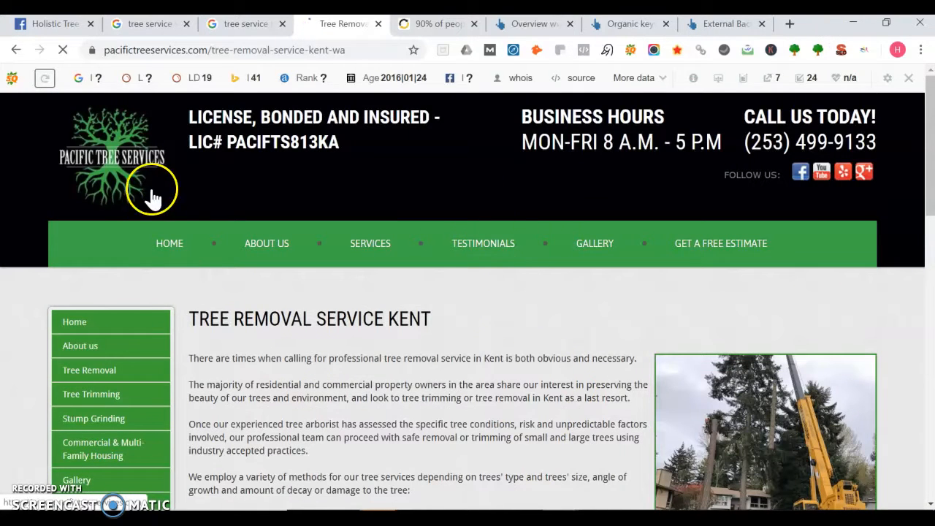
{"action": "left_click", "coordinate": [170, 243]}
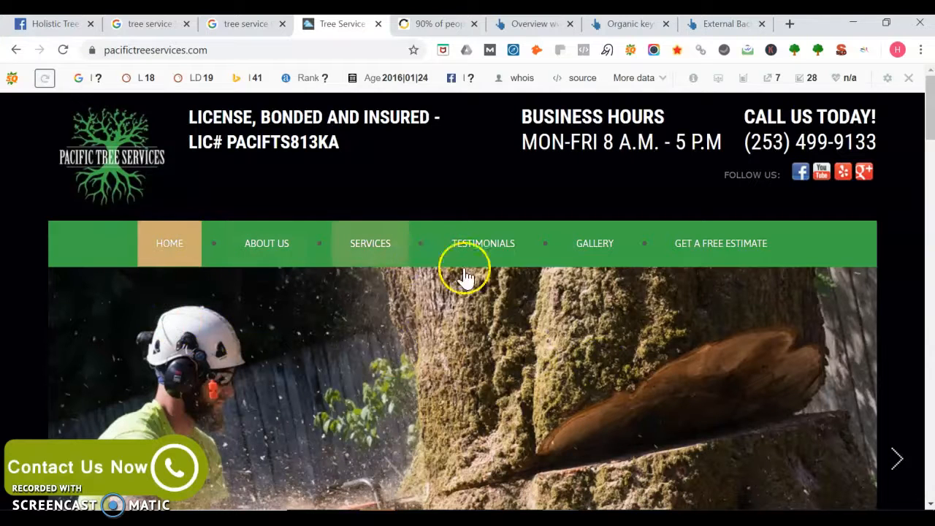
{"action": "mouse_move", "coordinate": [611, 358]}
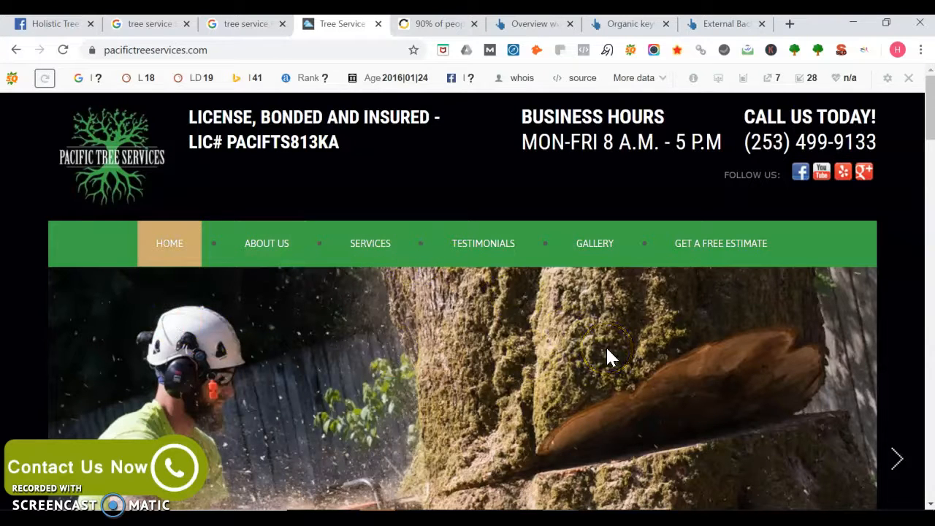
{"action": "mouse_move", "coordinate": [226, 50]}
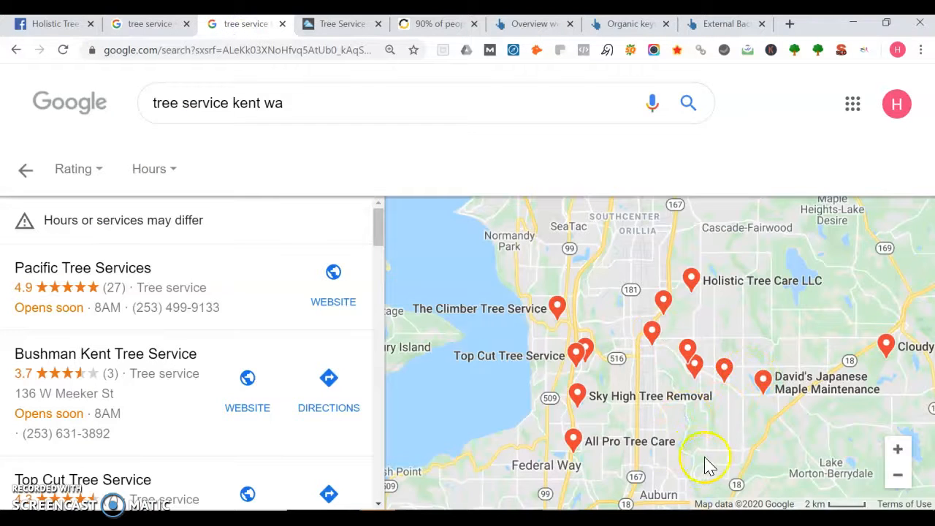
{"action": "mouse_move", "coordinate": [715, 438]}
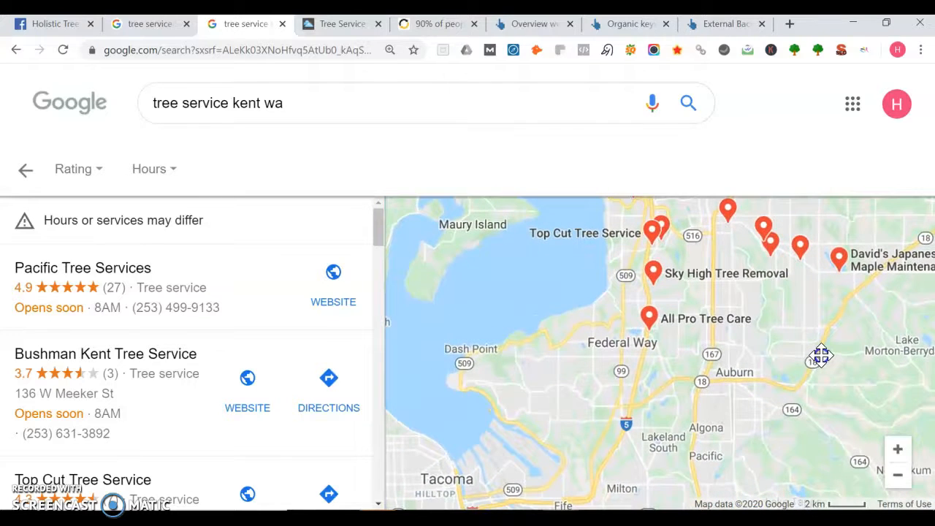
Step: Pan the Google local map south toward Federal Way and Tacoma
{"action": "left_click_drag", "start_coordinate": [821, 355], "coordinate": [690, 314]}
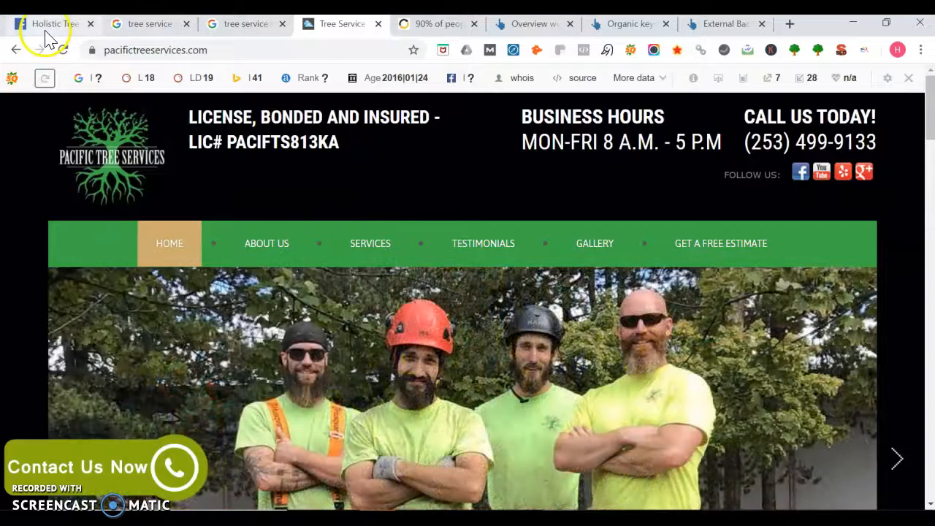
Step: Show the Holistic Tree Care Facebook page again
{"action": "left_click", "coordinate": [47, 24]}
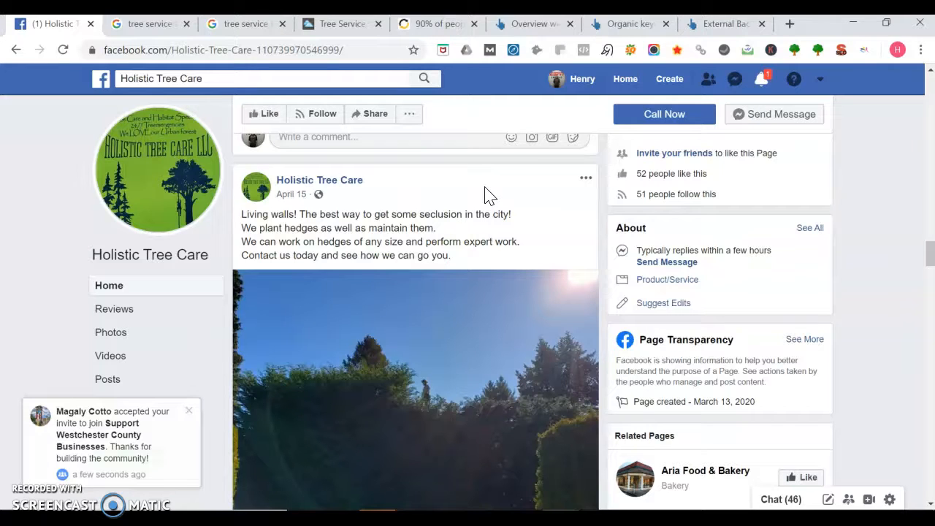
{"action": "mouse_move", "coordinate": [868, 161]}
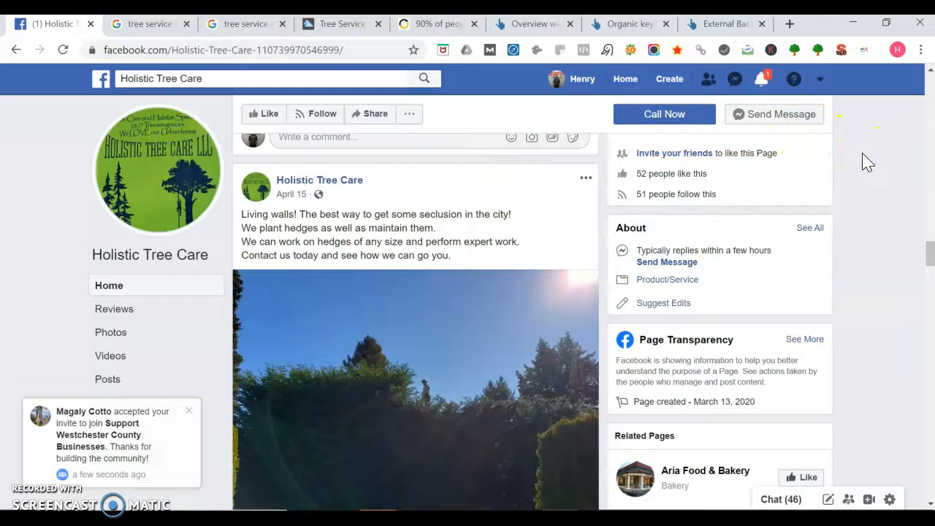
{"action": "mouse_move", "coordinate": [255, 373]}
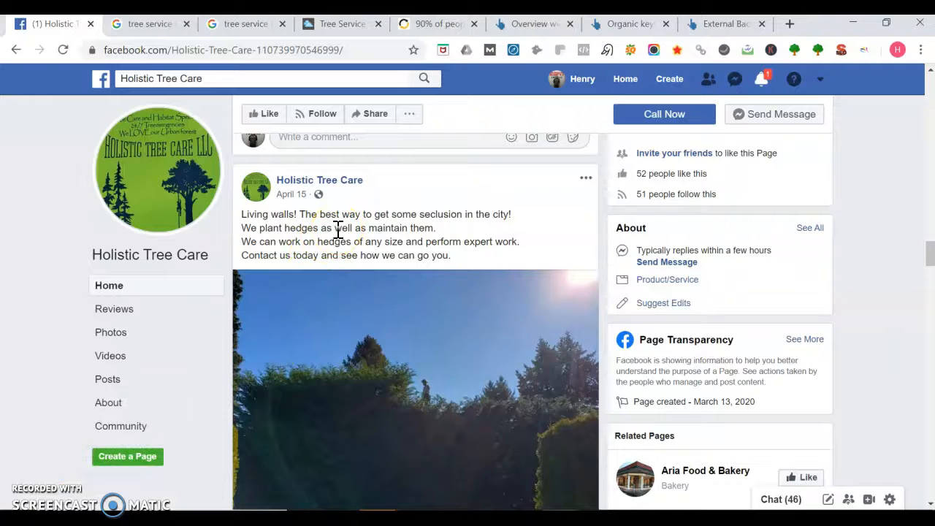
{"action": "mouse_move", "coordinate": [358, 314]}
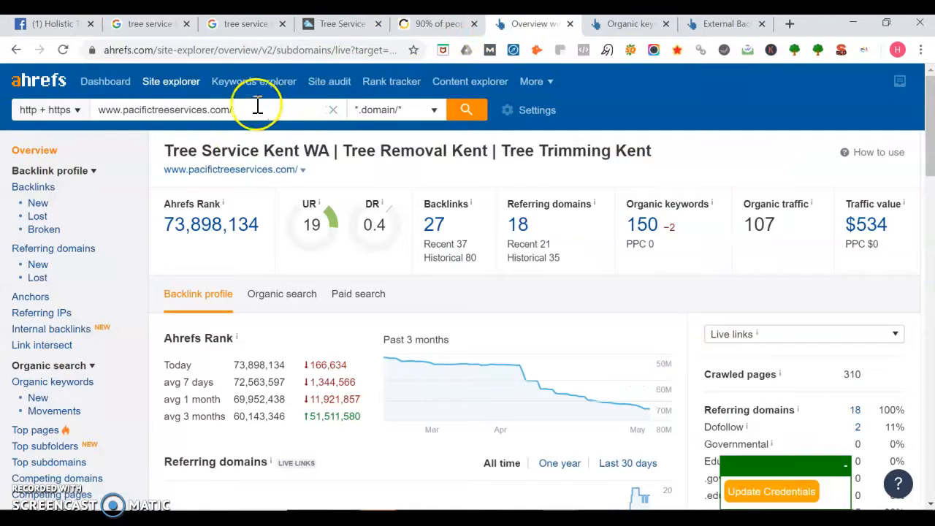
{"action": "mouse_move", "coordinate": [207, 151]}
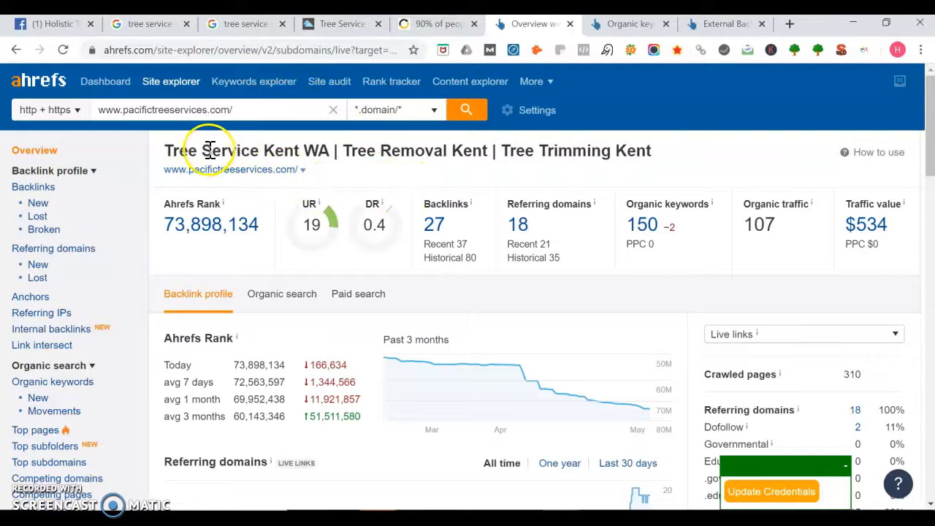
{"action": "mouse_move", "coordinate": [365, 155]}
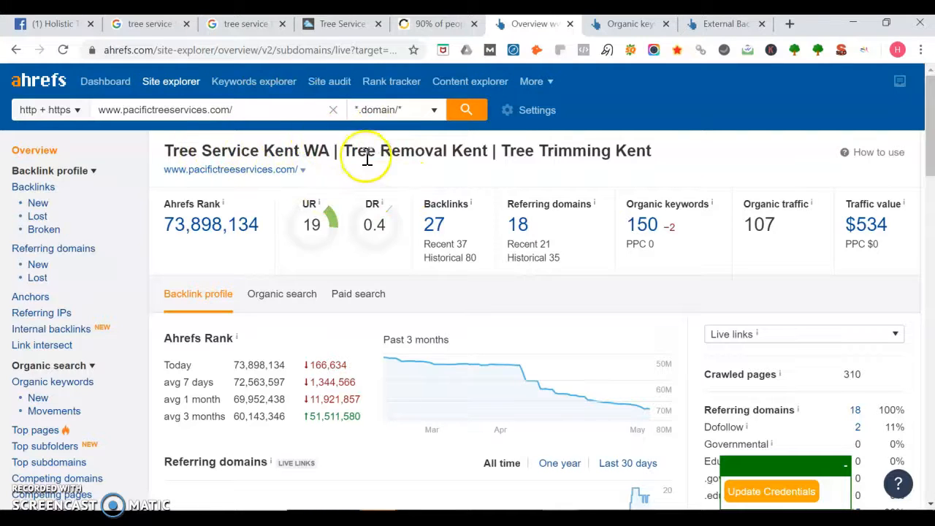
{"action": "mouse_move", "coordinate": [686, 158]}
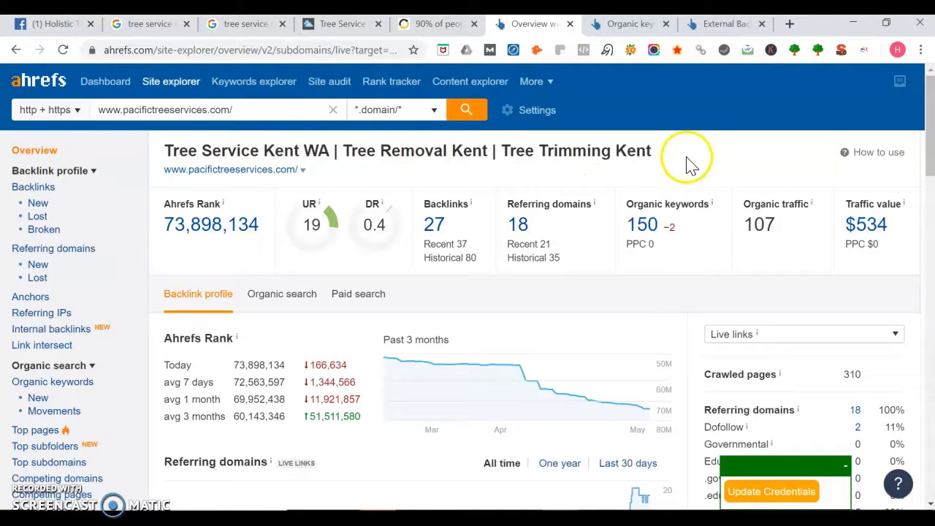
{"action": "mouse_move", "coordinate": [169, 160]}
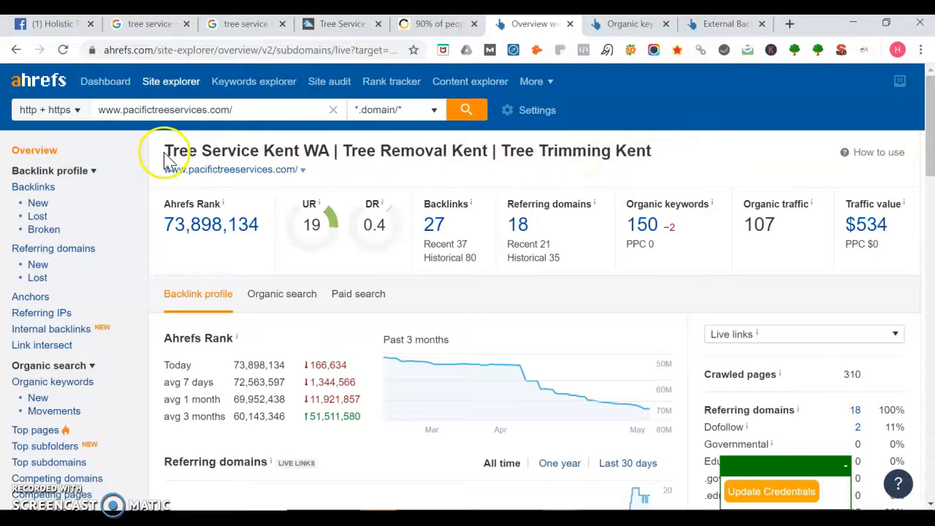
{"action": "mouse_move", "coordinate": [605, 143]}
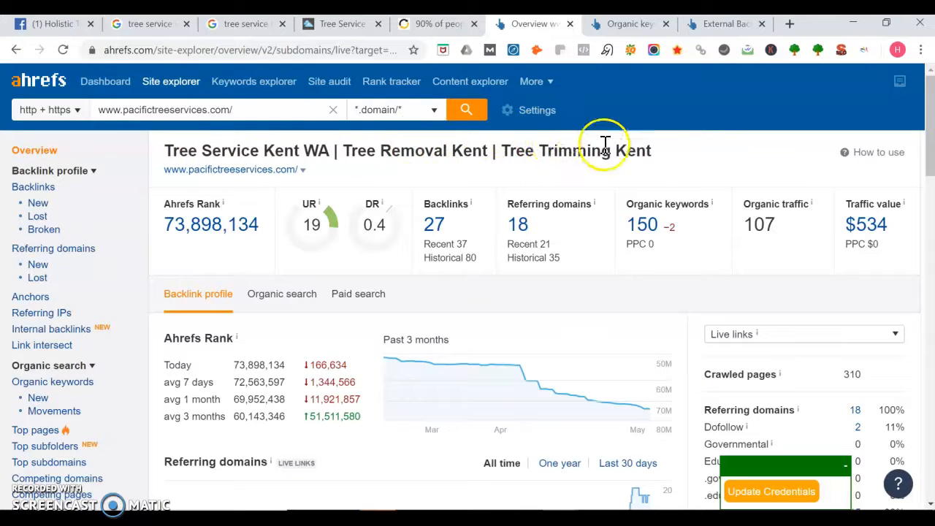
{"action": "mouse_move", "coordinate": [310, 159]}
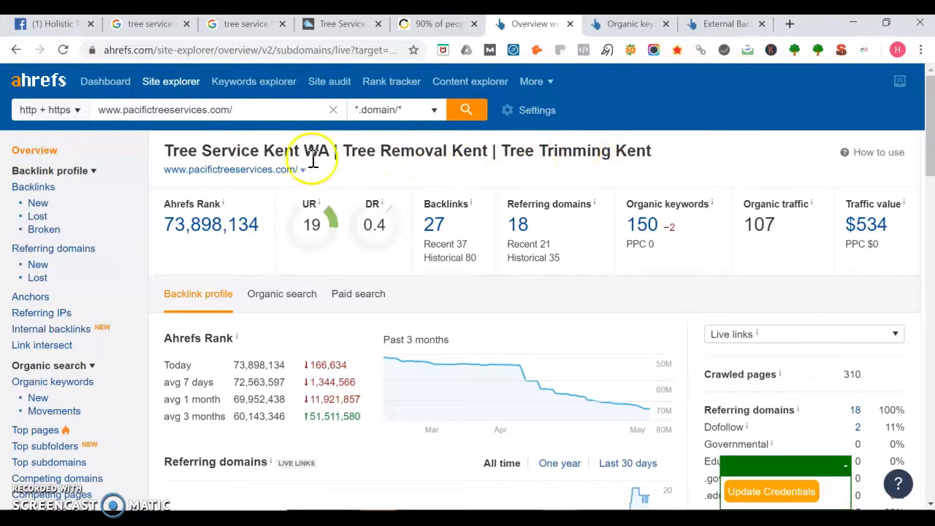
{"action": "mouse_move", "coordinate": [262, 177]}
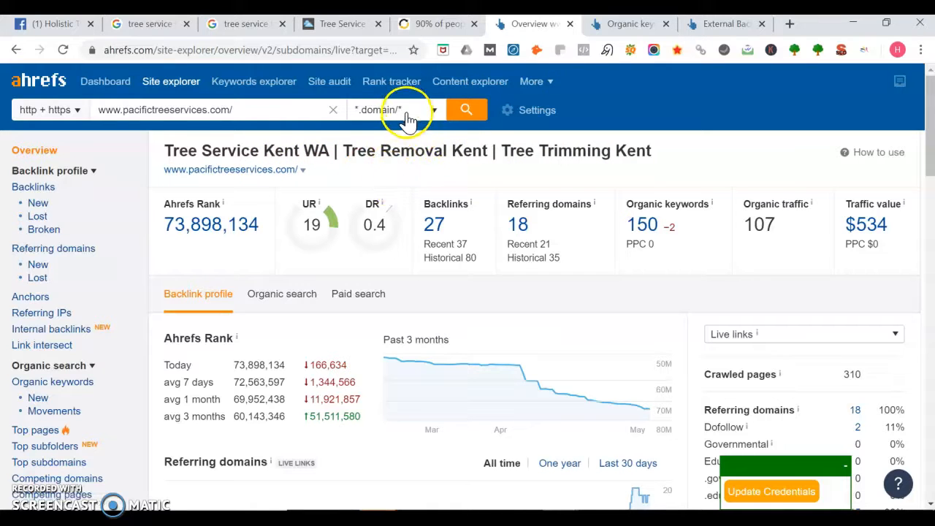
{"action": "mouse_move", "coordinate": [642, 225]}
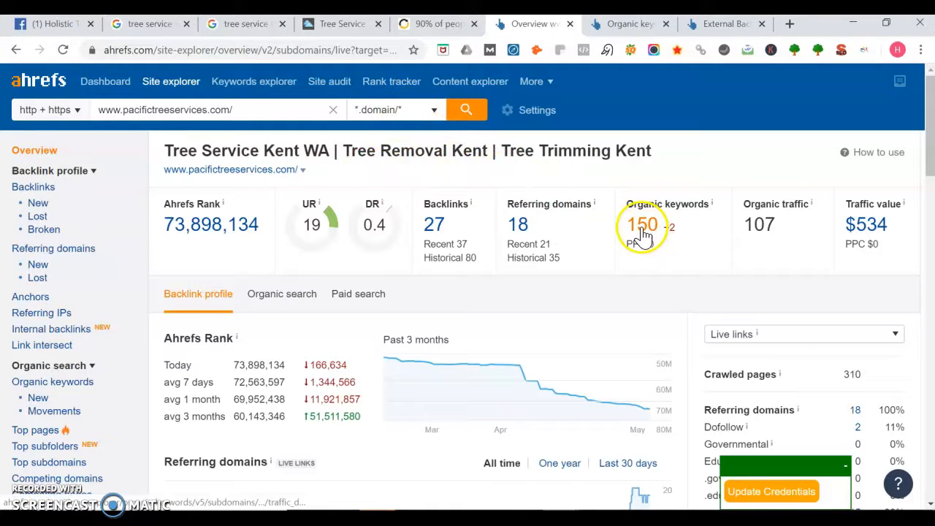
{"action": "mouse_move", "coordinate": [435, 260]}
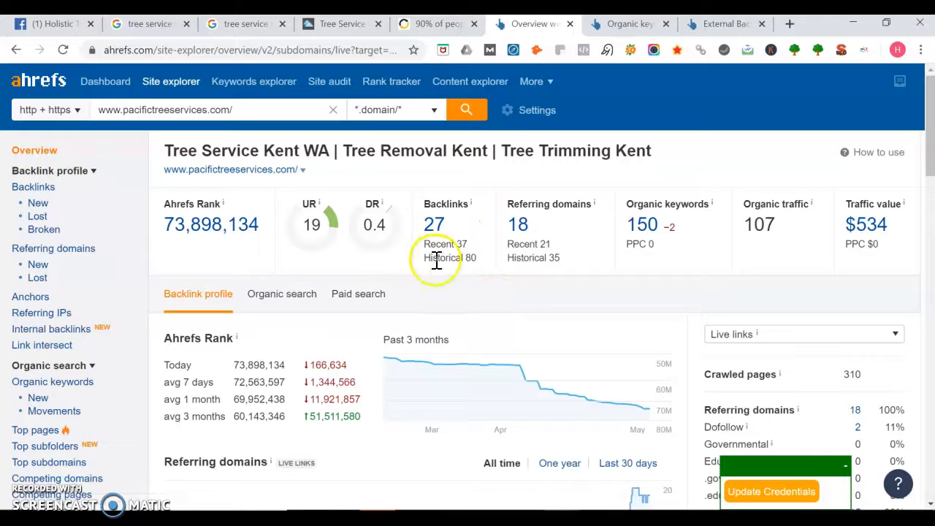
{"action": "mouse_move", "coordinate": [439, 260]}
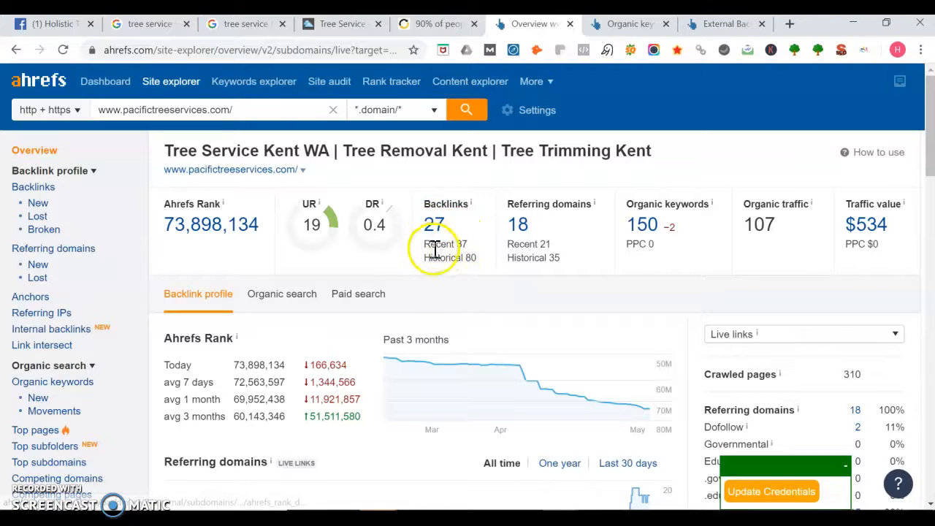
{"action": "mouse_move", "coordinate": [611, 32]}
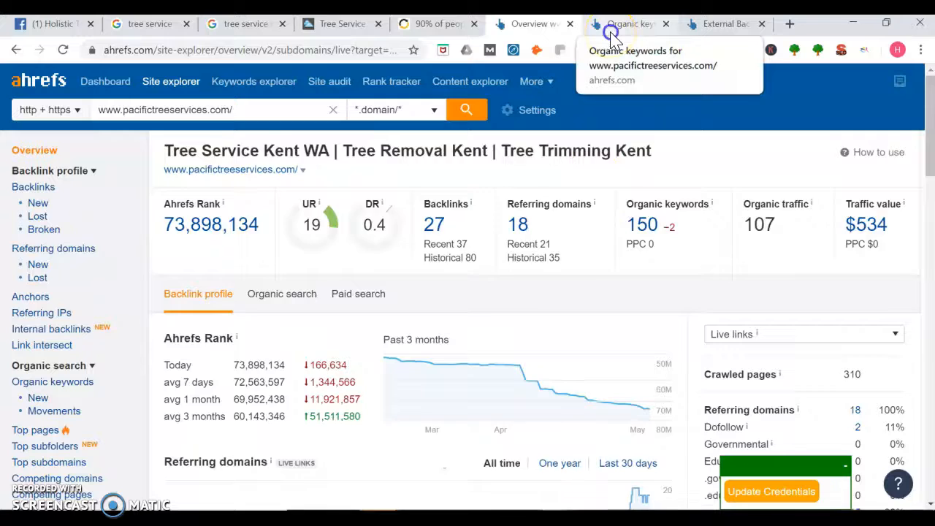
Step: Show Ahrefs' Organic Keywords for pacifictreeservices.com and scroll through the keyword list
{"action": "left_click", "coordinate": [630, 23]}
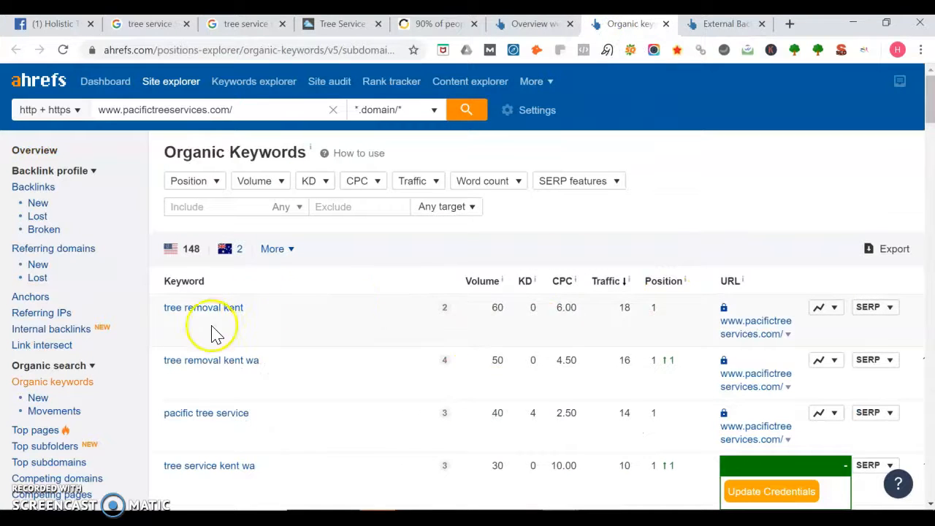
{"action": "mouse_move", "coordinate": [471, 327]}
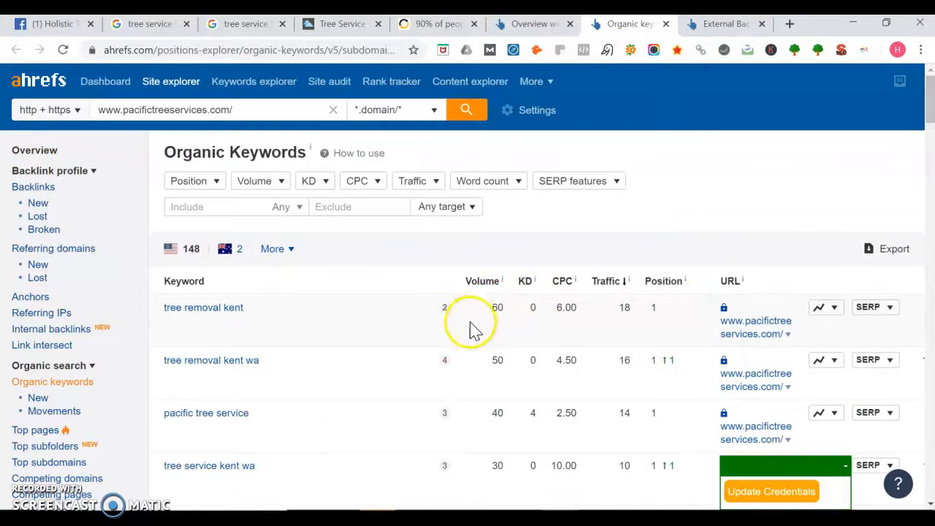
{"action": "mouse_move", "coordinate": [928, 99]}
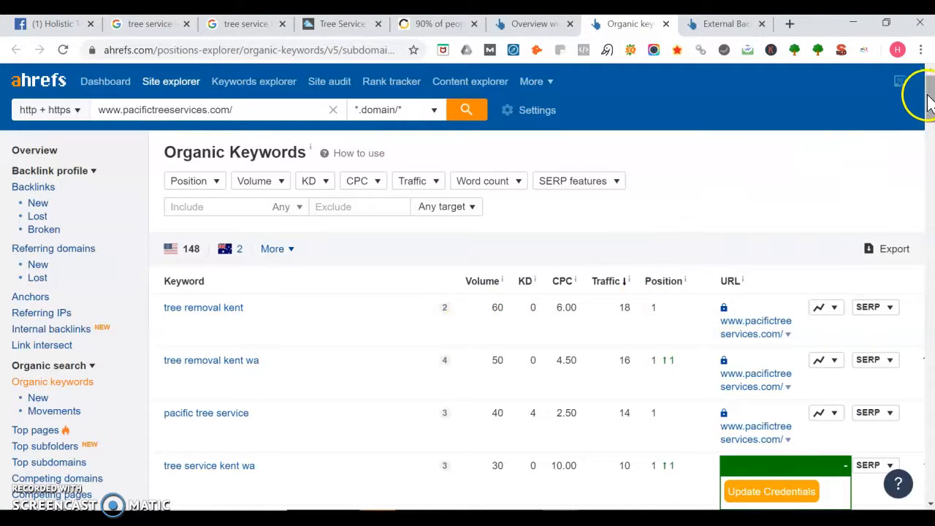
{"action": "scroll", "scroll_direction": "down", "scroll_amount": 3}
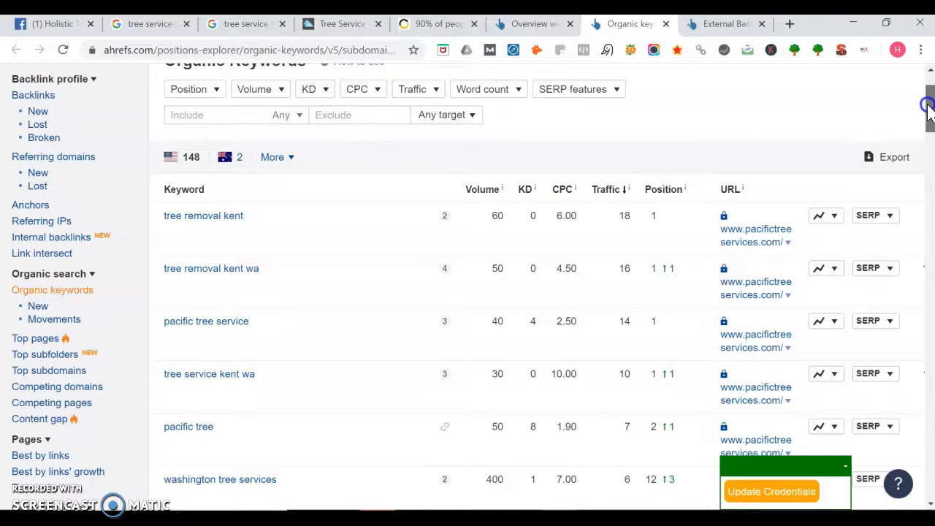
{"action": "scroll", "scroll_direction": "down", "scroll_amount": 3}
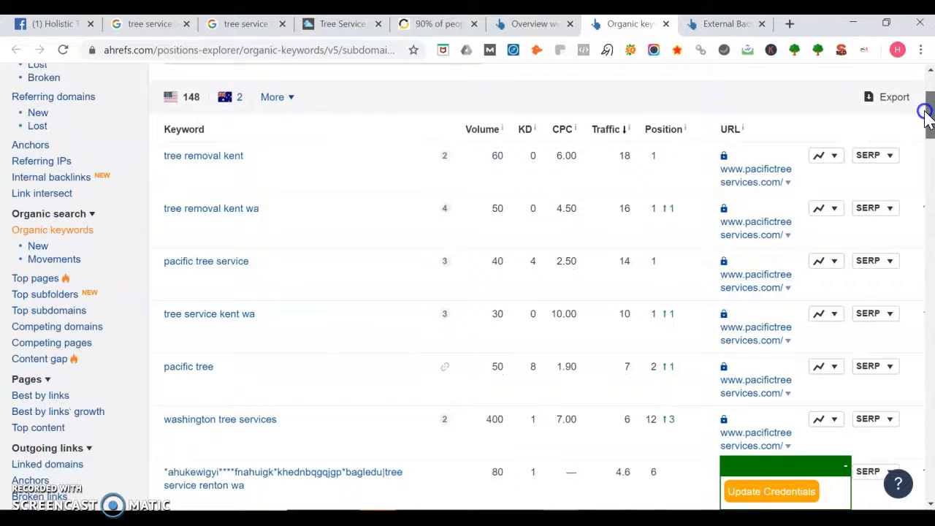
{"action": "scroll", "scroll_direction": "down", "scroll_amount": 3}
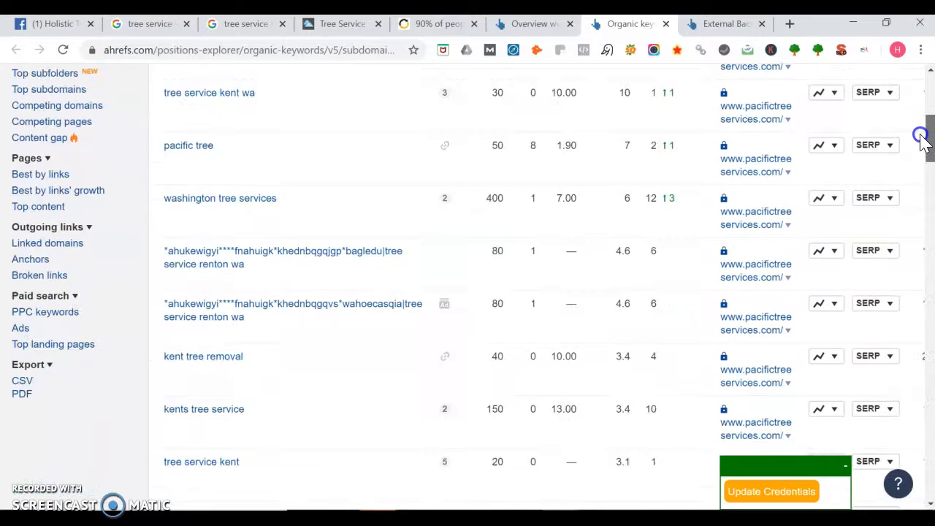
{"action": "scroll", "scroll_direction": "down", "scroll_amount": 3}
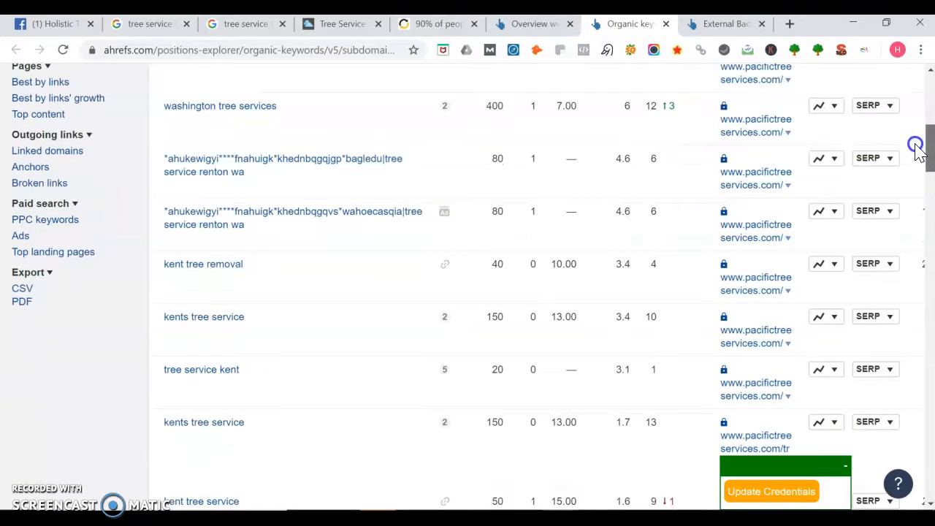
{"action": "scroll", "scroll_direction": "down", "scroll_amount": 3}
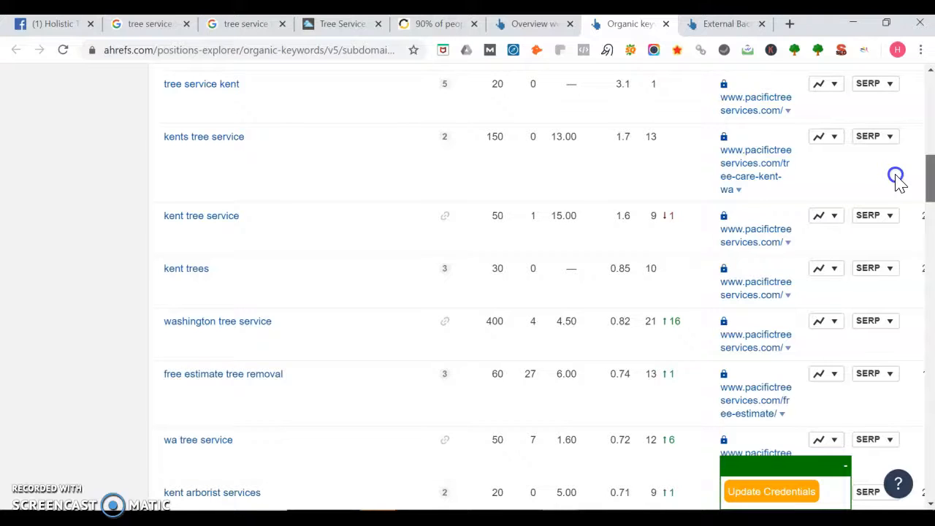
{"action": "scroll", "scroll_direction": "down", "scroll_amount": 3}
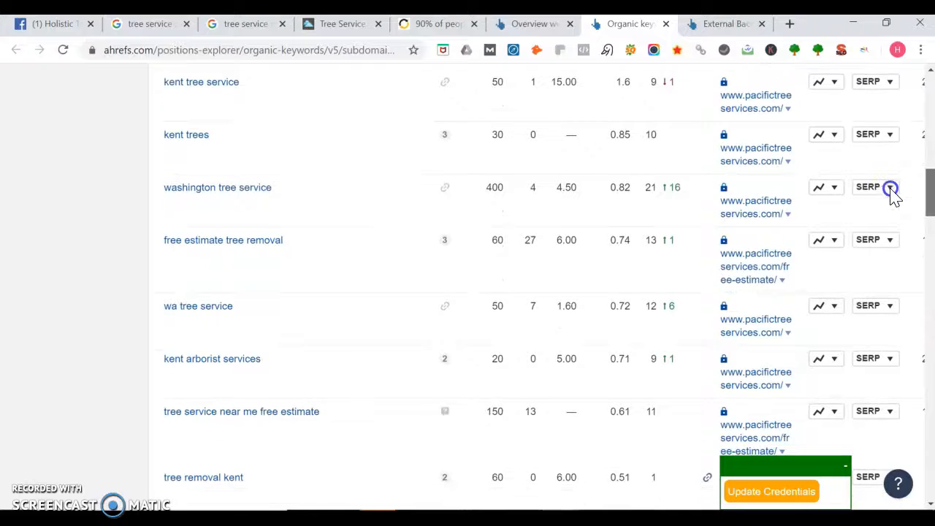
{"action": "scroll", "scroll_direction": "up", "scroll_amount": 3}
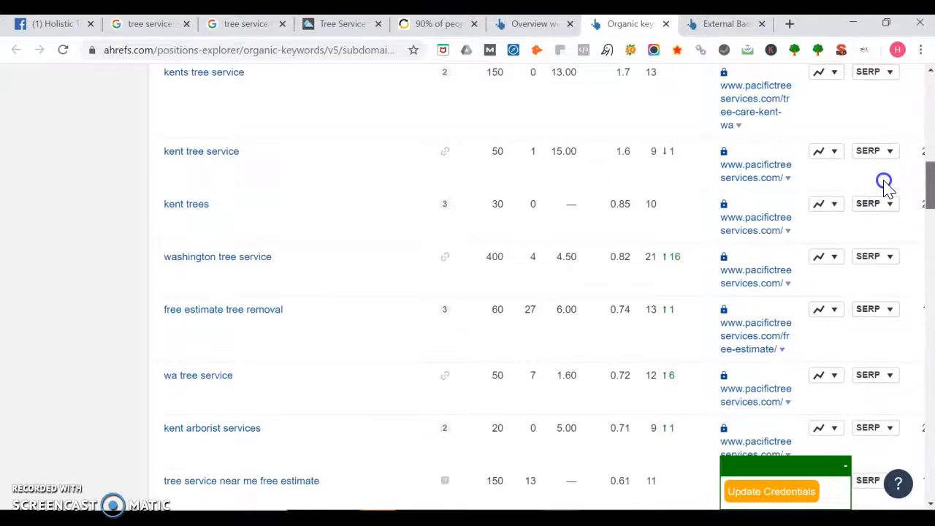
{"action": "scroll", "scroll_direction": "down", "scroll_amount": 3}
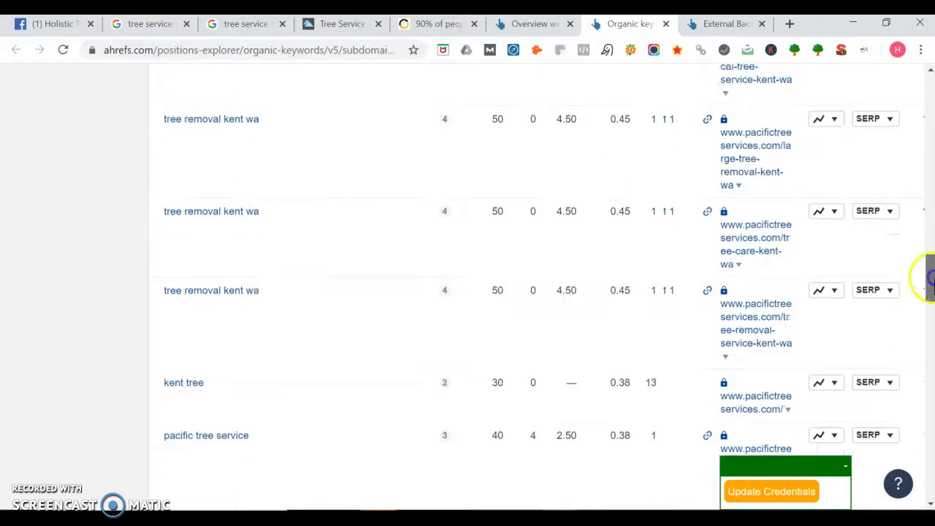
{"action": "scroll", "scroll_direction": "down", "scroll_amount": 3}
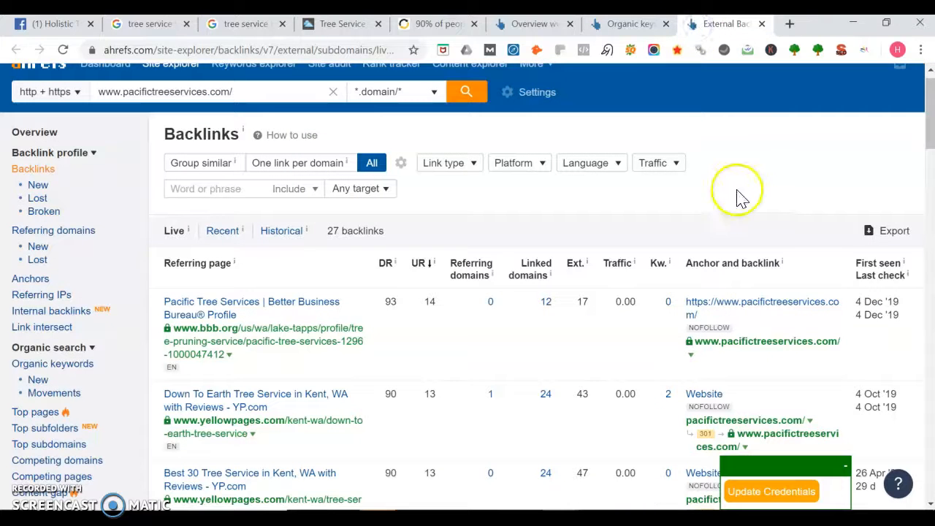
{"action": "mouse_move", "coordinate": [365, 372]}
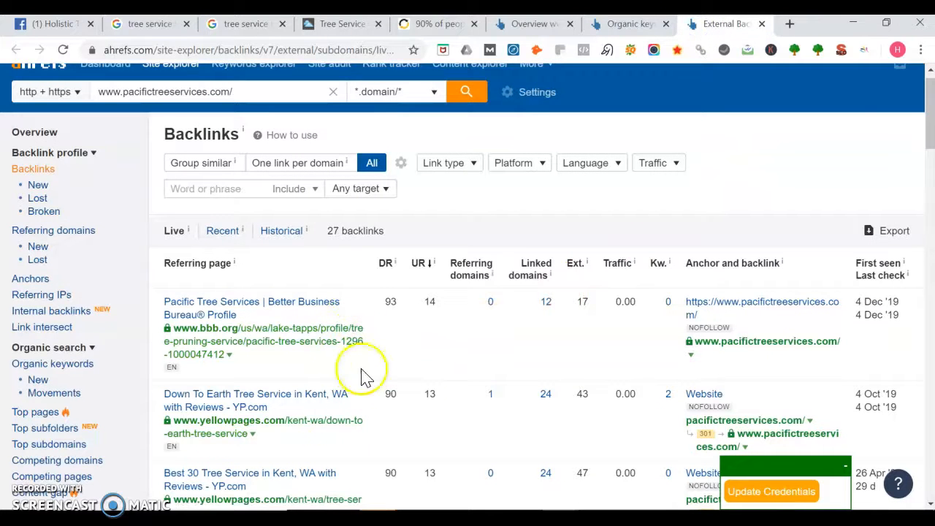
{"action": "mouse_move", "coordinate": [927, 106]}
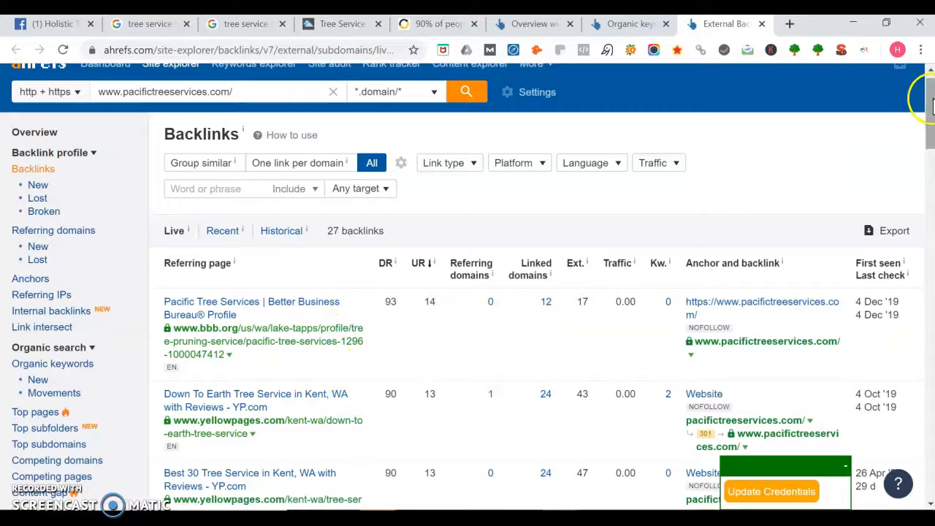
Step: Scroll the 27-backlink list to its final entries and back to the BBB profile at the top
{"action": "scroll", "scroll_direction": "down", "scroll_amount": 3}
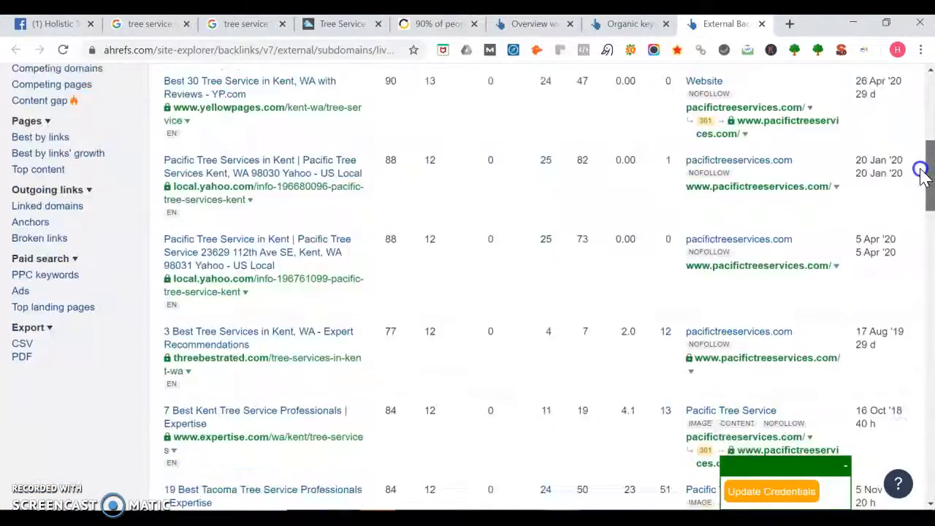
{"action": "scroll", "scroll_direction": "down", "scroll_amount": 3}
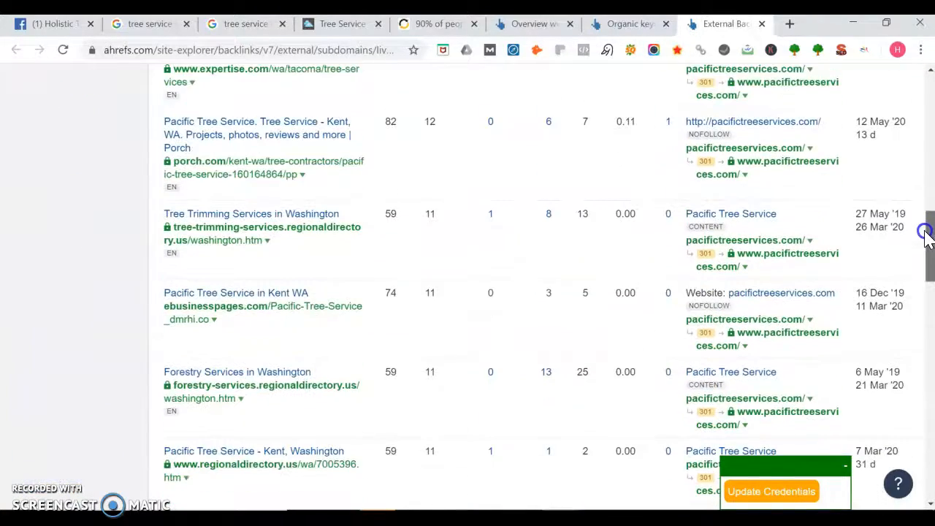
{"action": "mouse_move", "coordinate": [354, 202]}
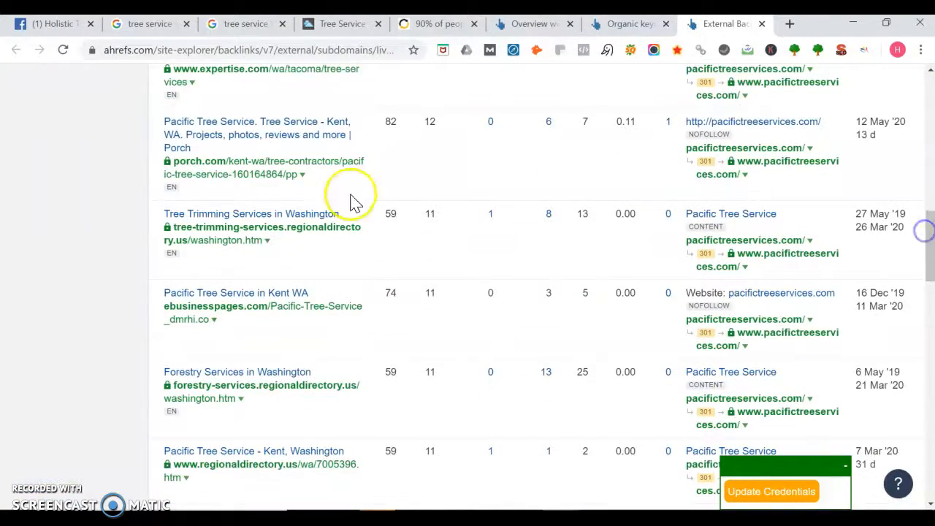
{"action": "mouse_move", "coordinate": [255, 240]}
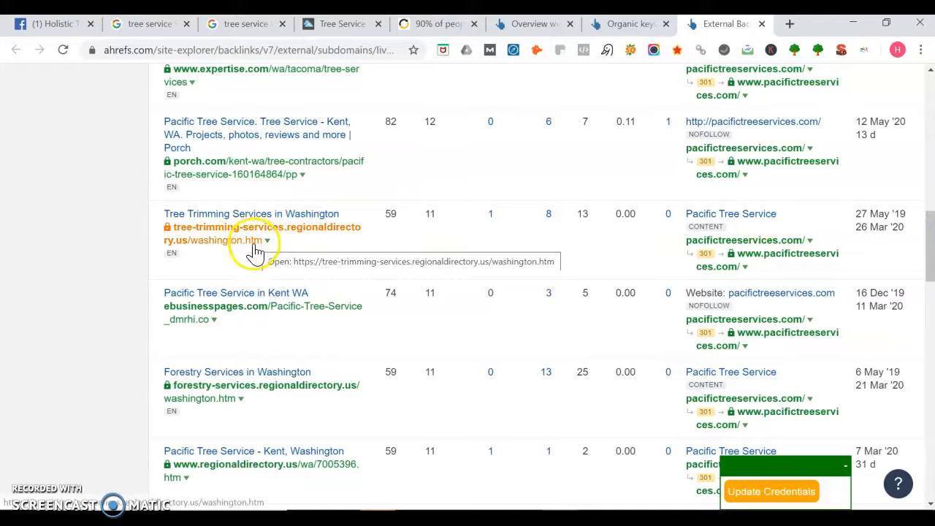
{"action": "mouse_move", "coordinate": [318, 385]}
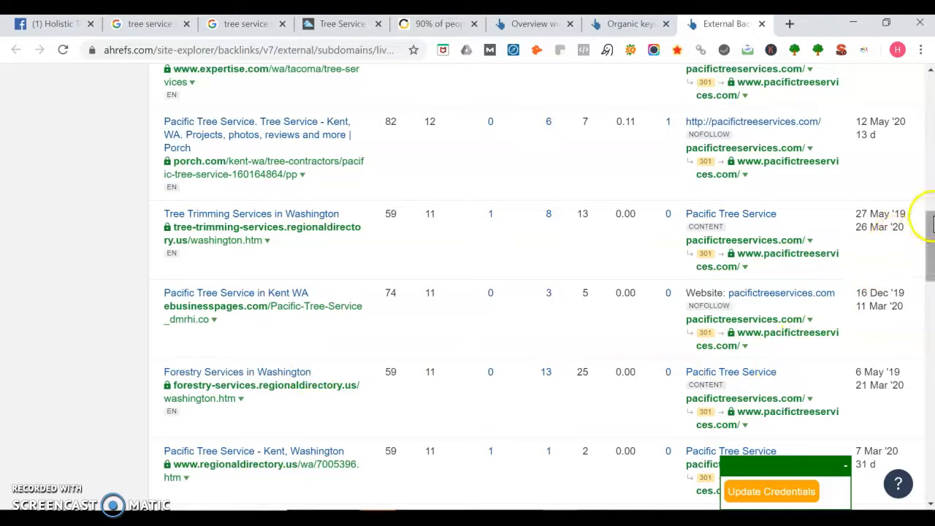
{"action": "scroll", "scroll_direction": "down", "scroll_amount": 3}
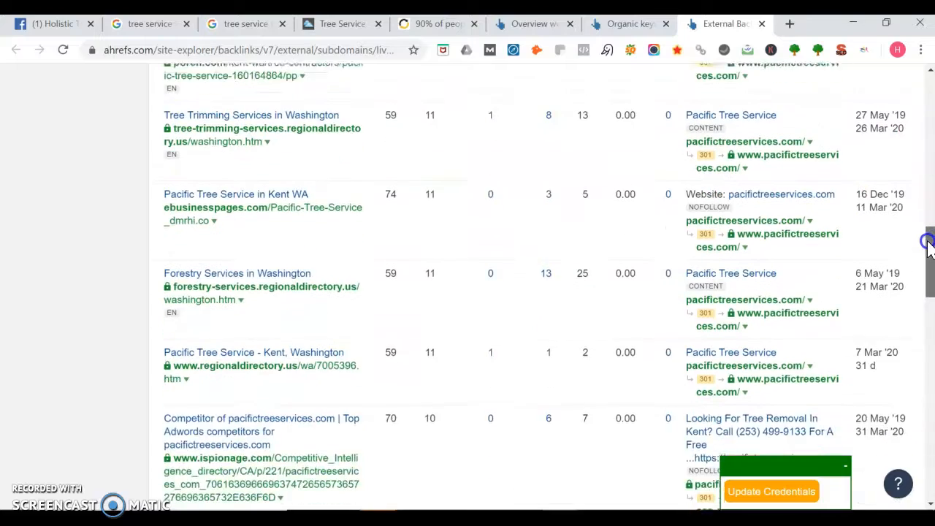
{"action": "scroll", "scroll_direction": "down", "scroll_amount": 3}
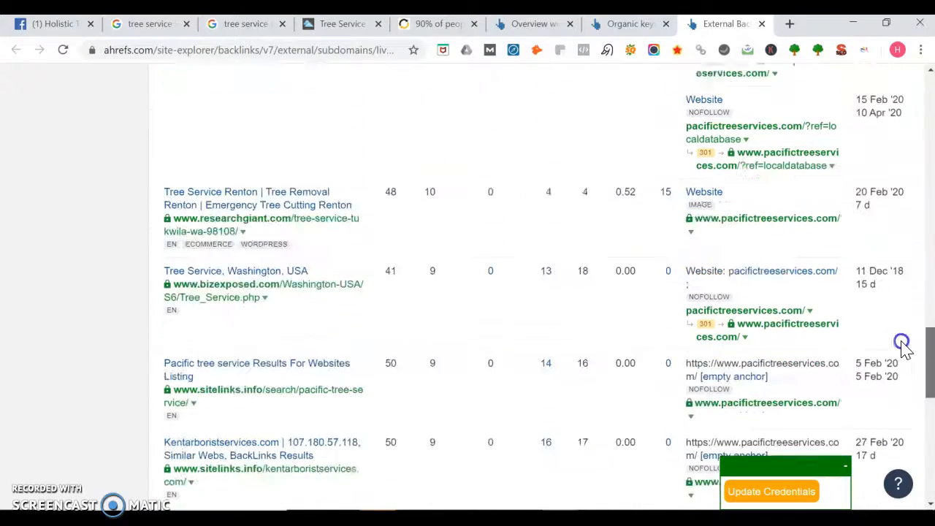
{"action": "scroll", "scroll_direction": "down", "scroll_amount": 3}
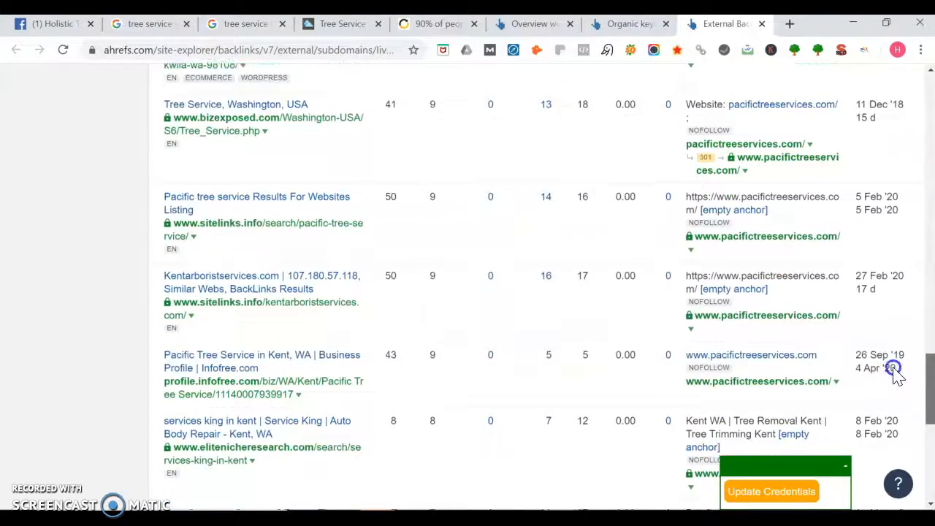
{"action": "scroll", "scroll_direction": "down", "scroll_amount": 3}
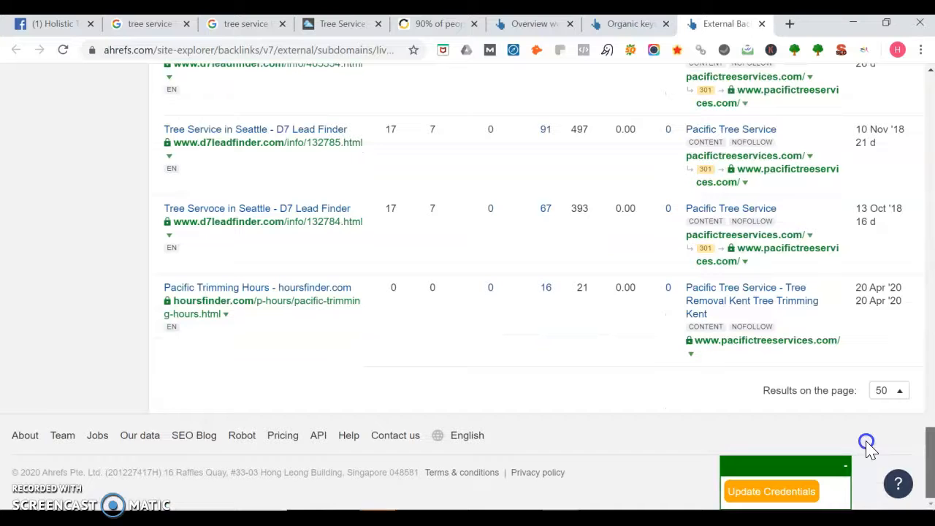
{"action": "scroll", "scroll_direction": "up", "scroll_amount": 3}
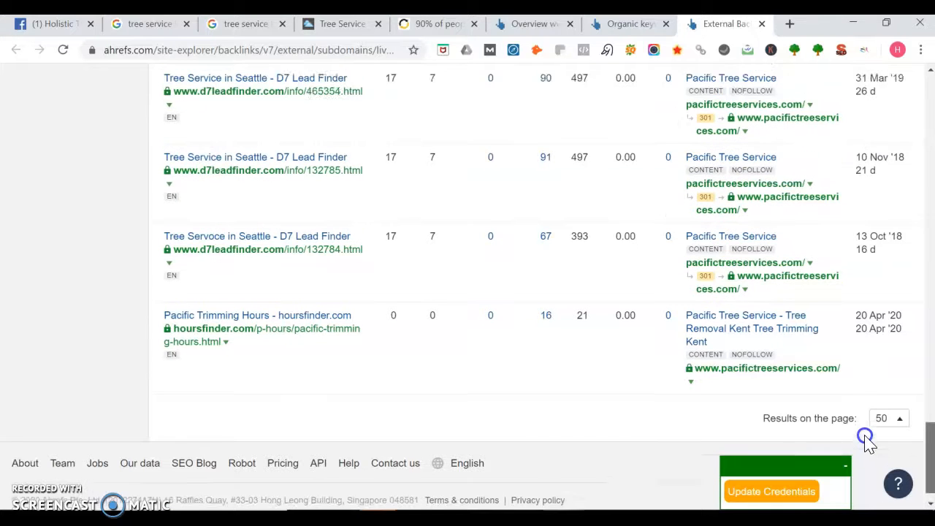
{"action": "scroll", "scroll_direction": "up", "scroll_amount": 3}
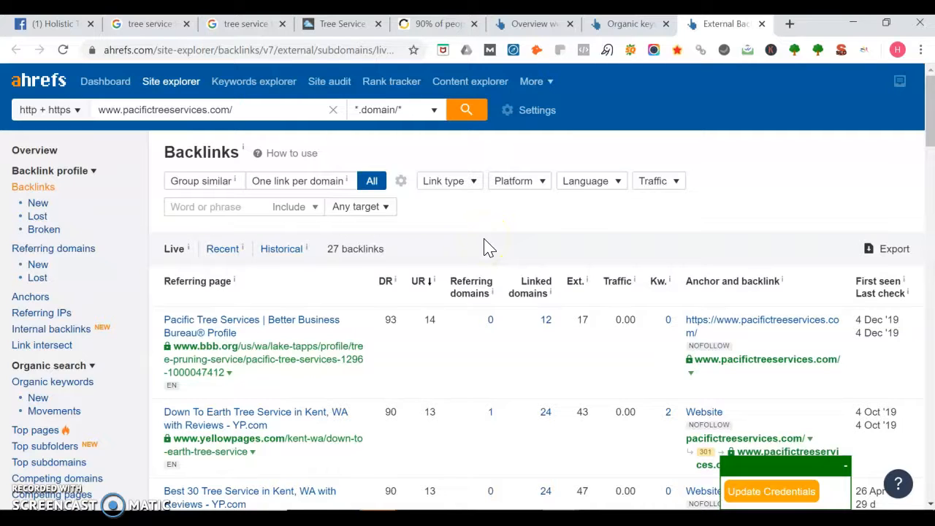
{"action": "mouse_move", "coordinate": [143, 105]}
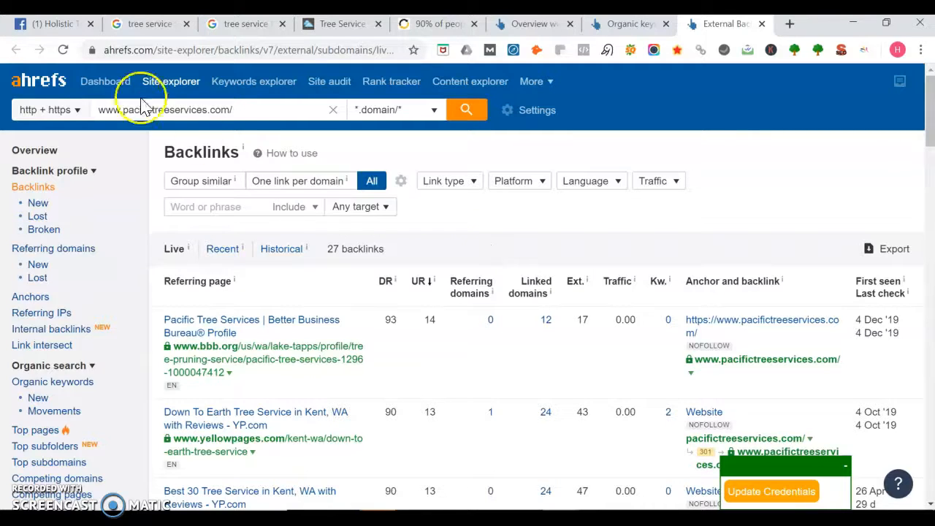
Step: Return to the Holistic Tree Care Facebook page with its April 15 living walls post
{"action": "left_click", "coordinate": [51, 24]}
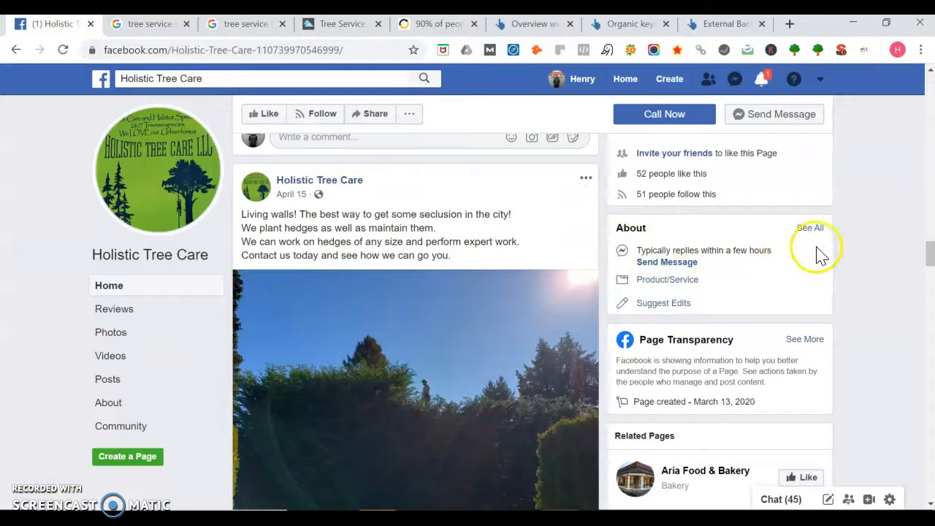
{"action": "mouse_move", "coordinate": [870, 298]}
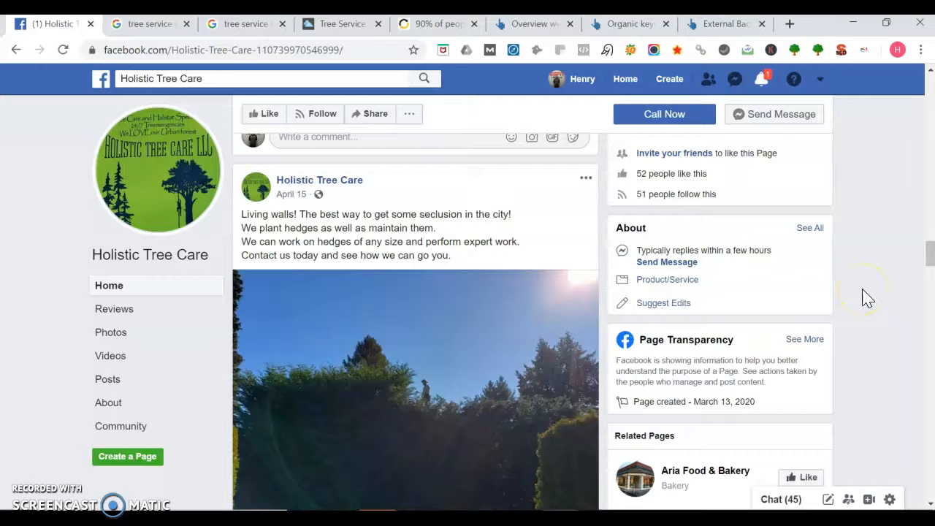
{"action": "mouse_move", "coordinate": [736, 327]}
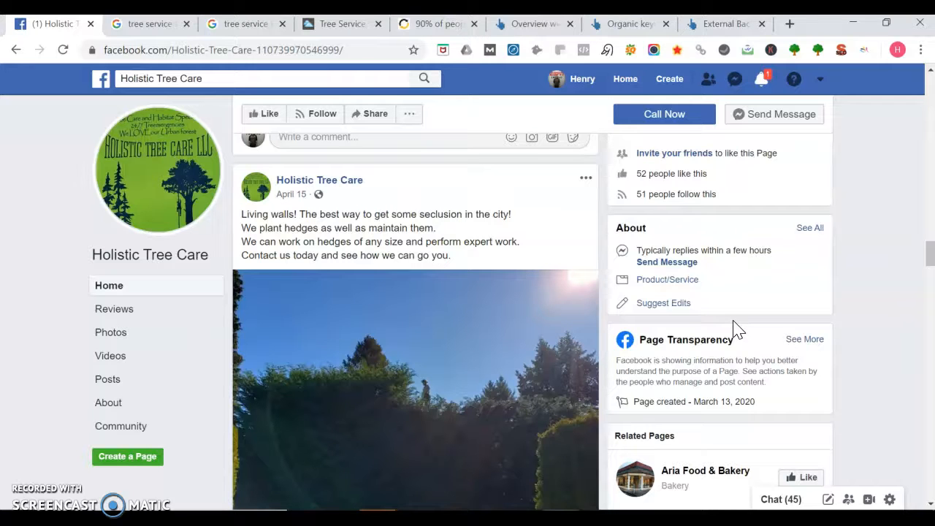
{"action": "mouse_move", "coordinate": [130, 421]}
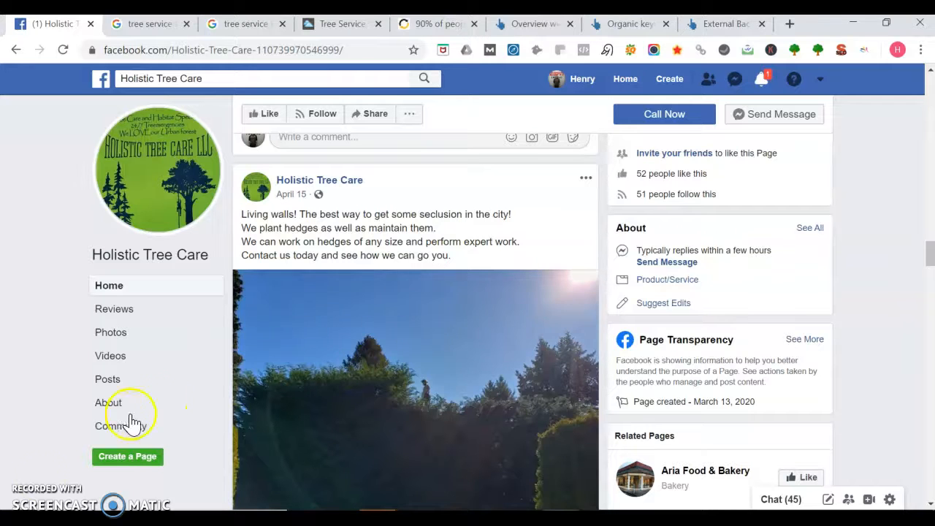